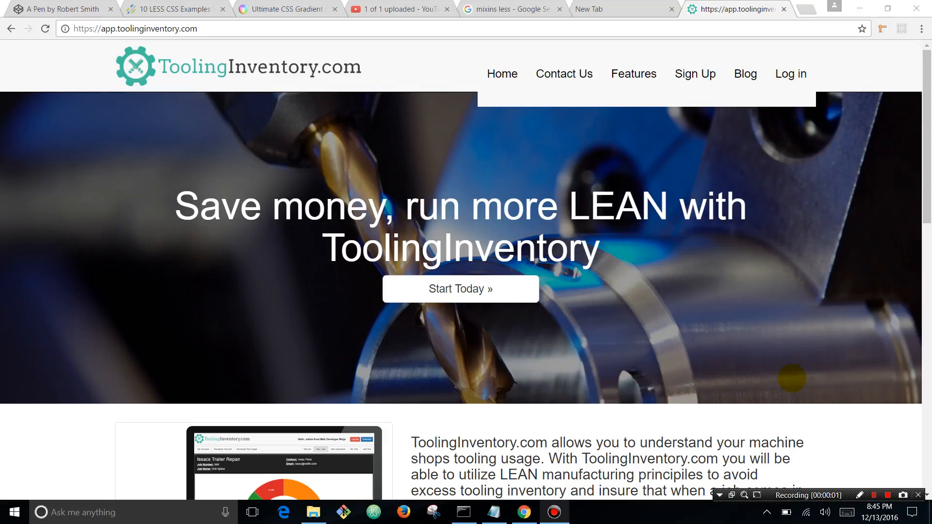
mouse_move(524, 196)
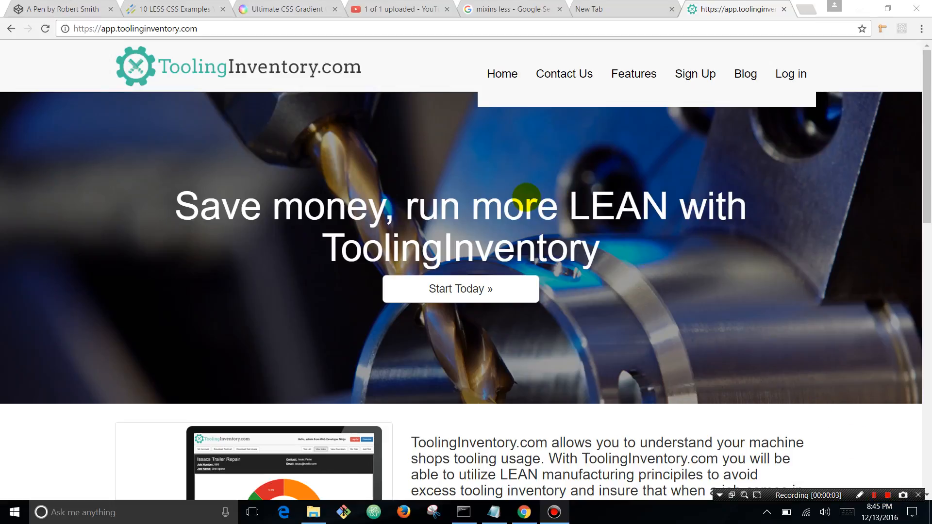
mouse_move(568, 104)
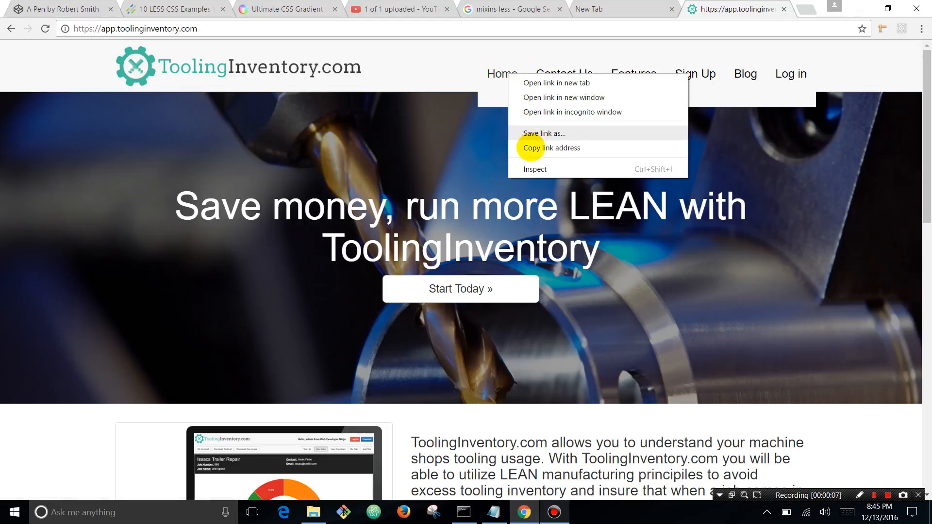
Inspect the Home link and select its wrapping <li> to view the list item's styles.
left_click(534, 169)
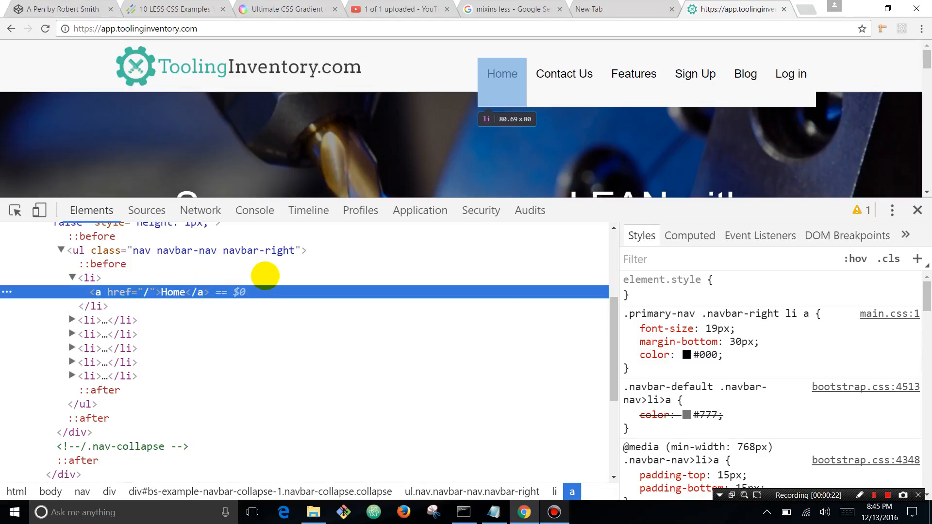
left_click(89, 278)
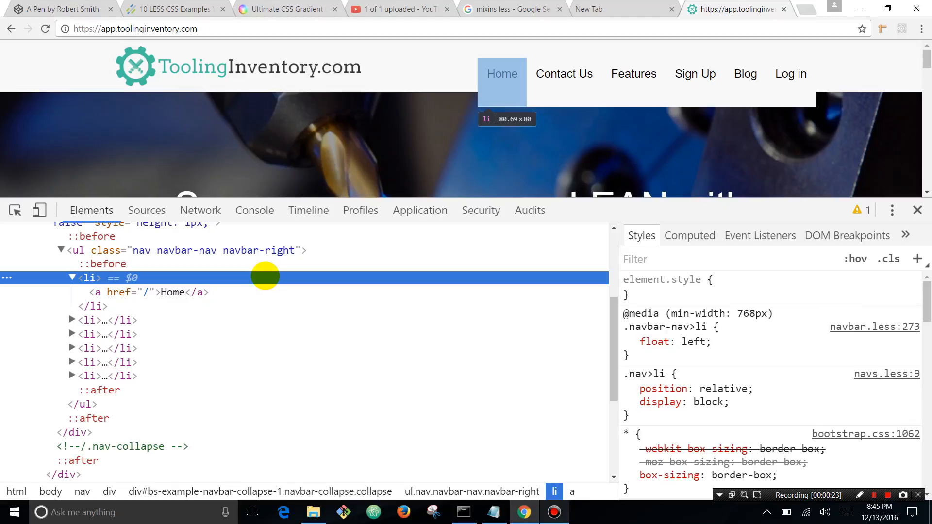
mouse_move(552, 202)
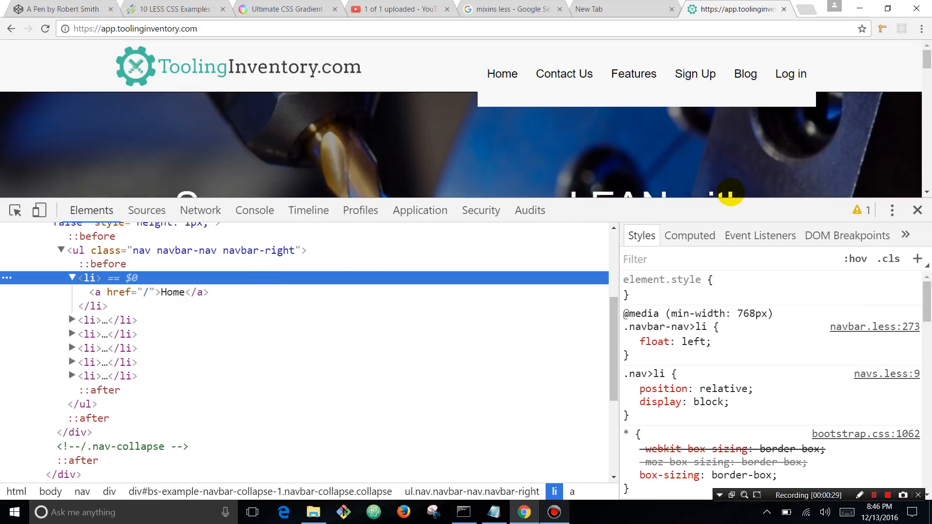
mouse_move(918, 209)
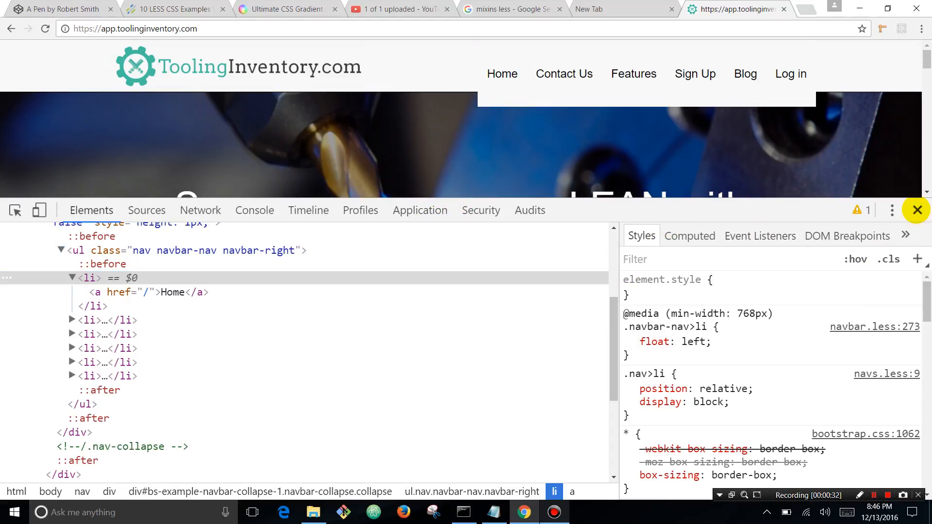
Close DevTools to restore the full ToolingInventory homepage.
left_click(917, 209)
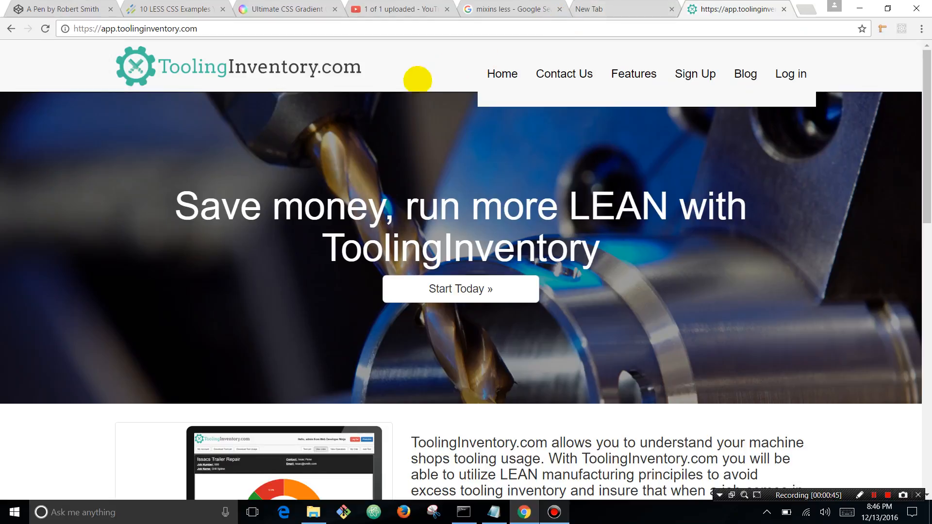
mouse_move(658, 198)
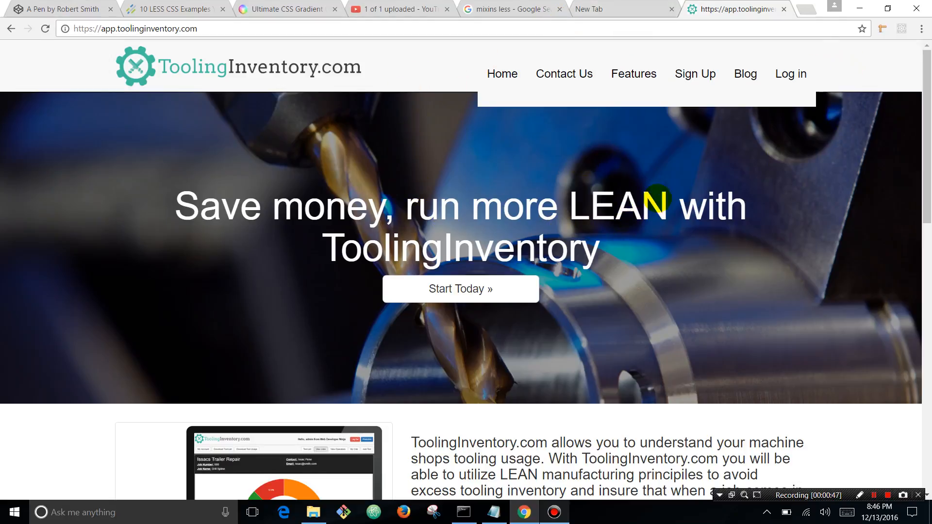
mouse_move(468, 90)
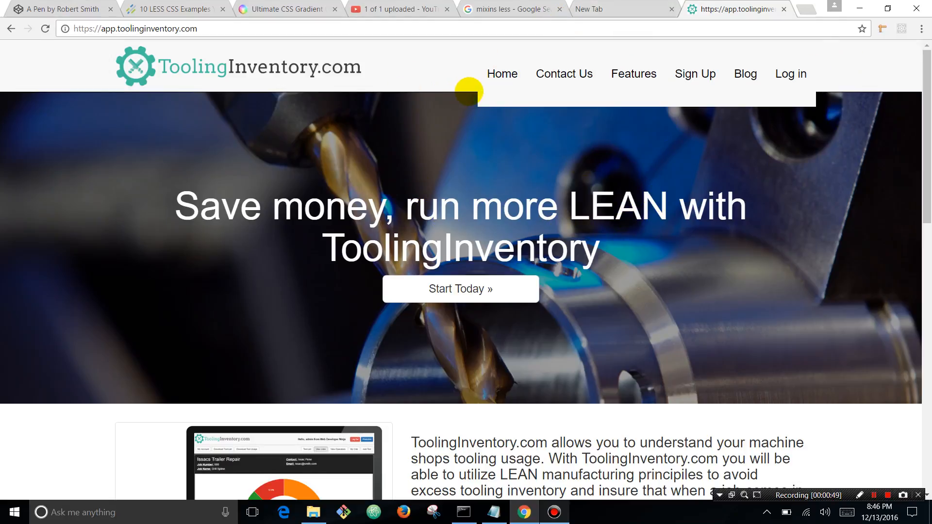
mouse_move(481, 76)
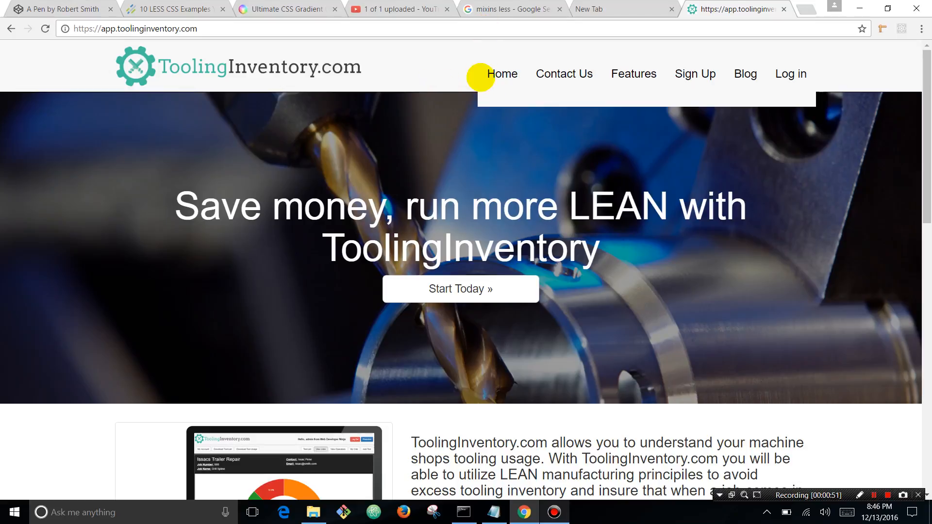
mouse_move(398, 77)
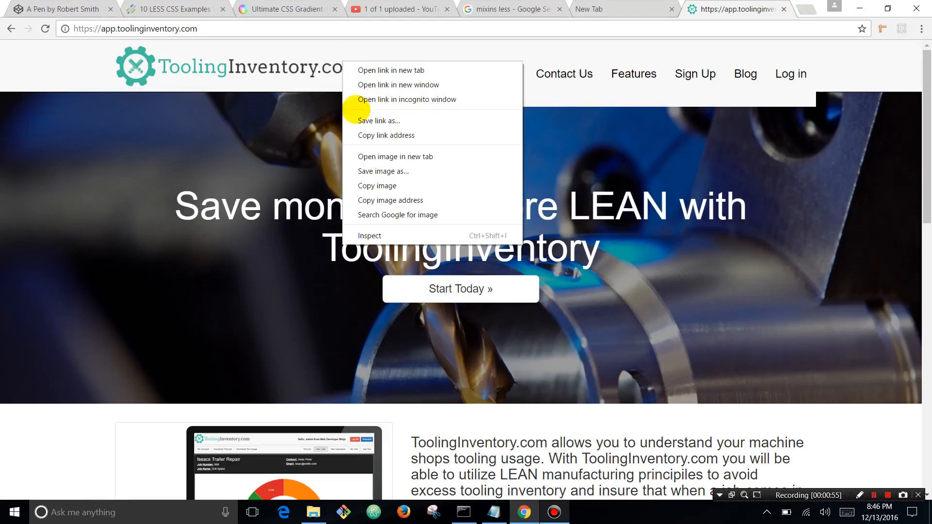
Inspect the logo and nav markup, expanding navbar-collapse down to the Contact Us link's 19px/30px styles.
left_click(369, 235)
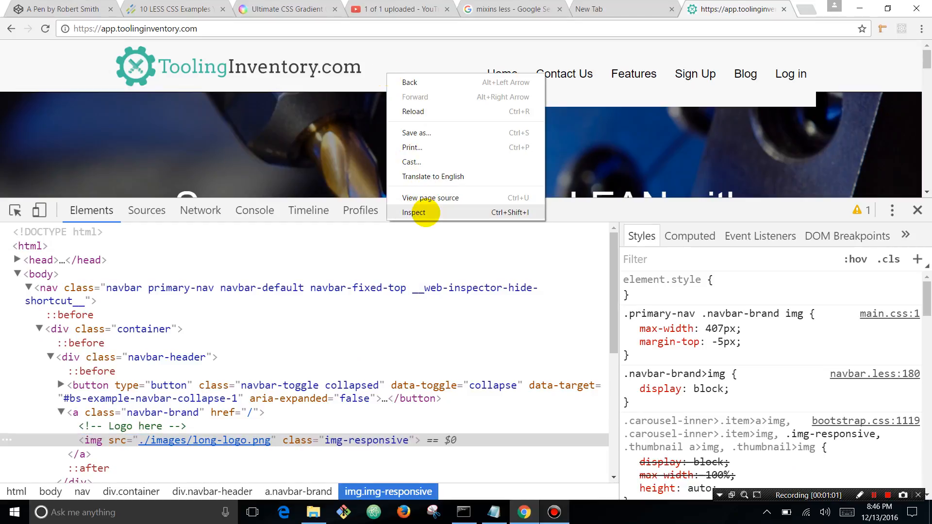
left_click(414, 212)
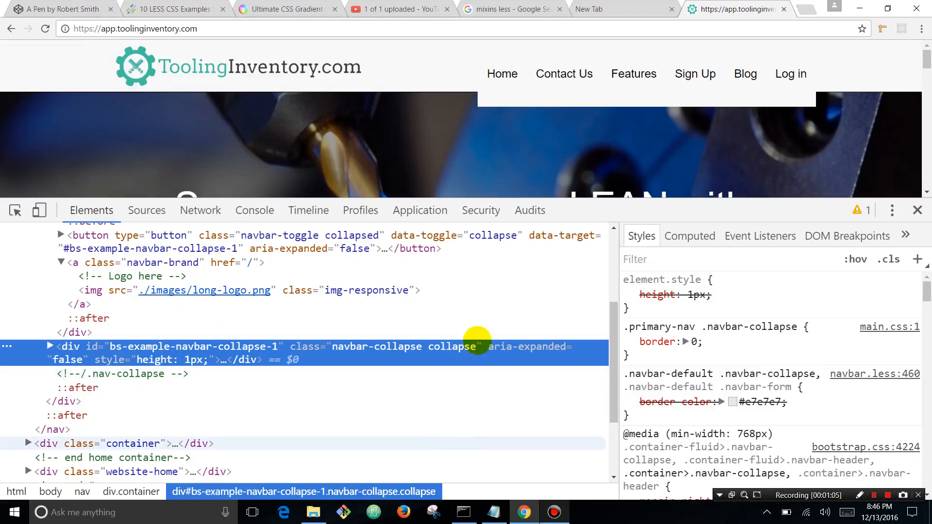
mouse_move(93, 319)
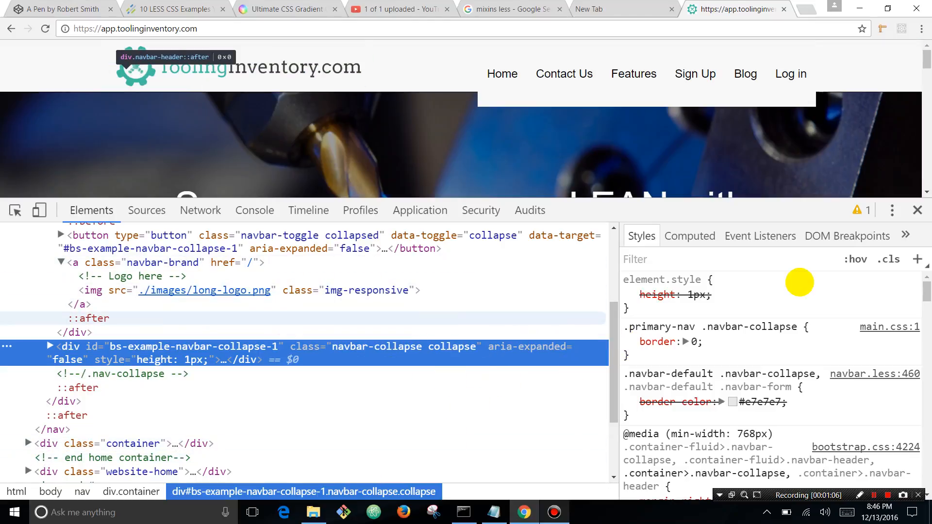
left_click(629, 294)
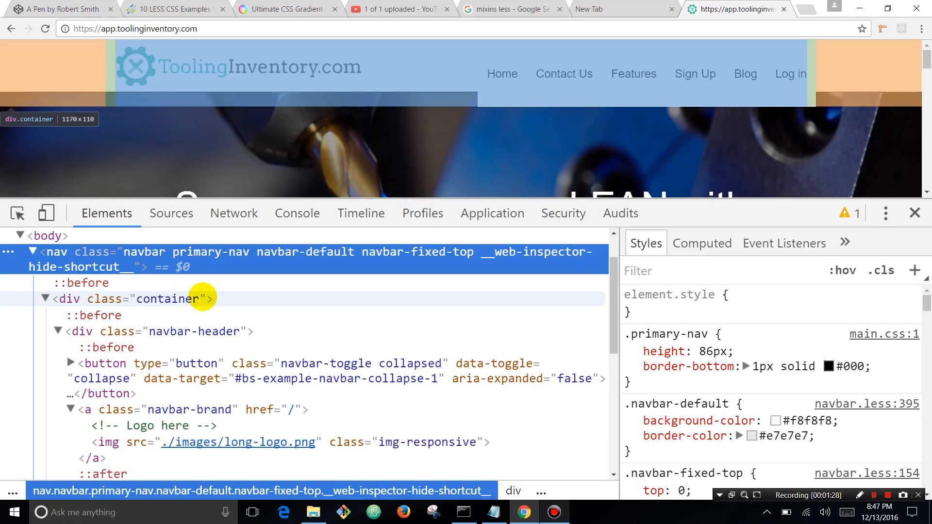
mouse_move(210, 285)
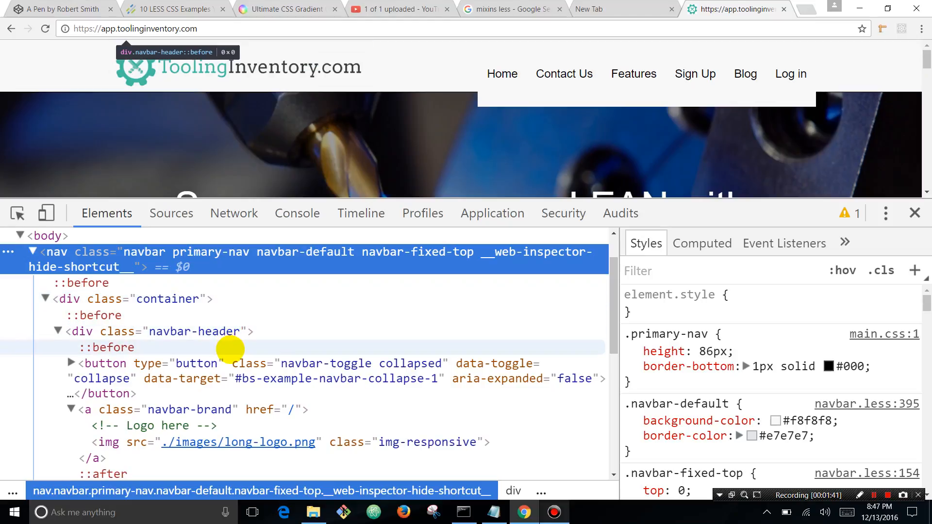
left_click(238, 363)
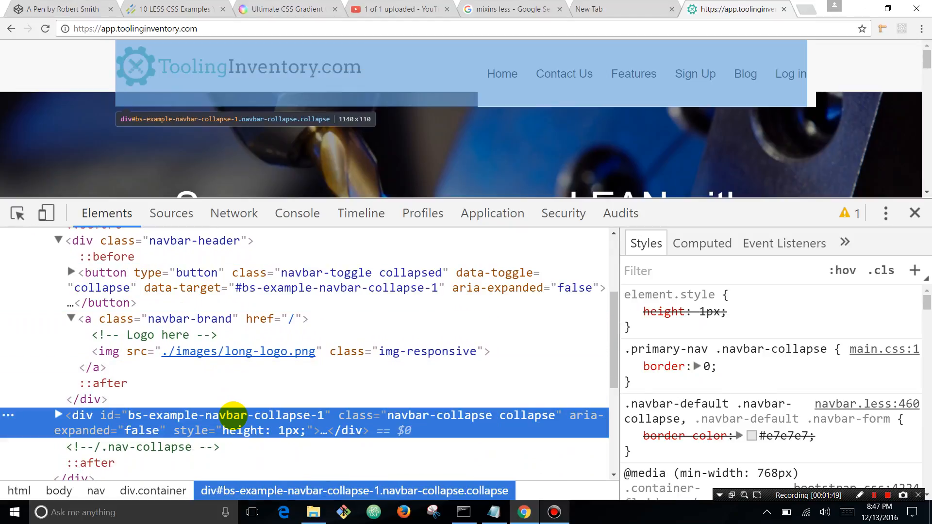
mouse_move(196, 287)
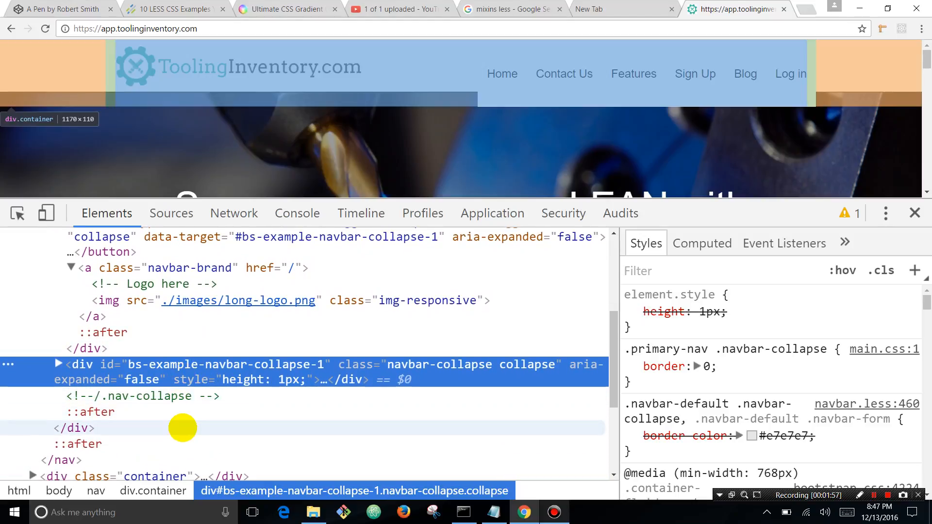
left_click(75, 429)
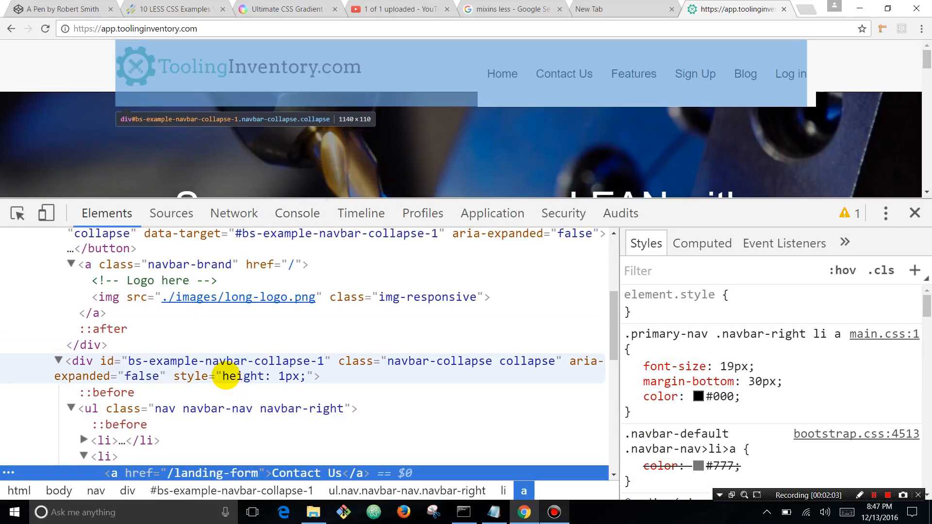
Select ul.navbar-right, toggle its 30px top margin on and off, then view its ::before clearfix styles.
left_click(226, 409)
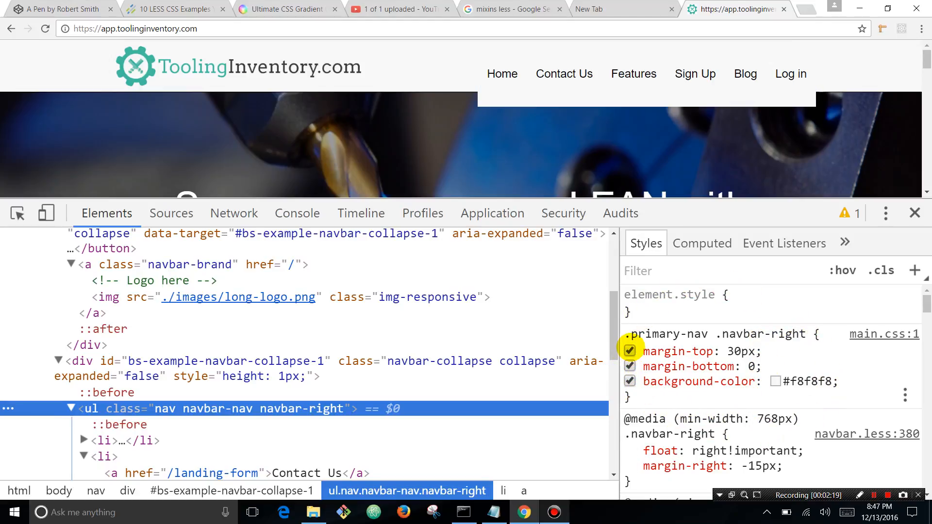
left_click(629, 351)
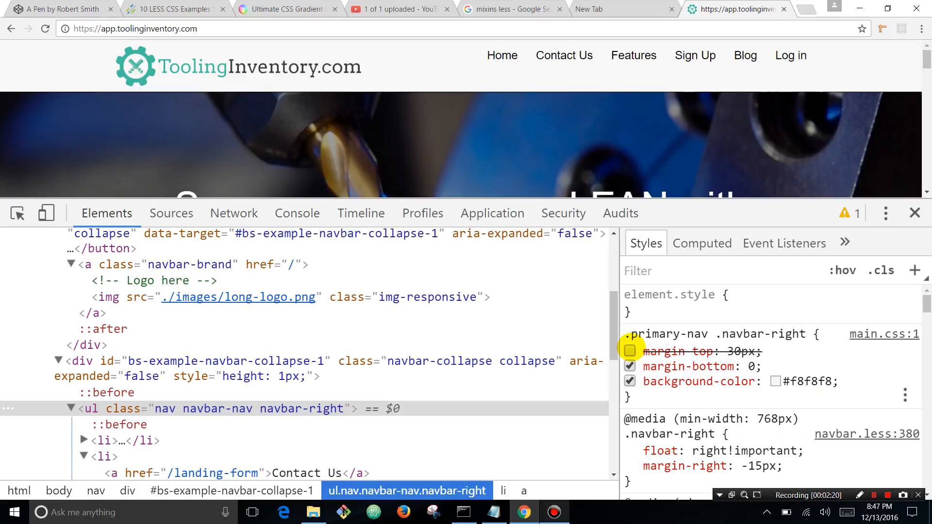
left_click(630, 351)
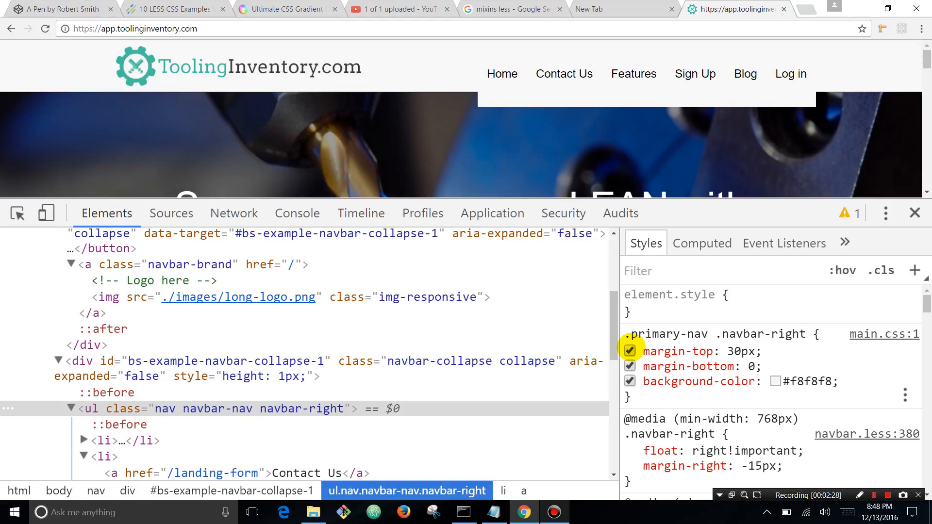
left_click(629, 352)
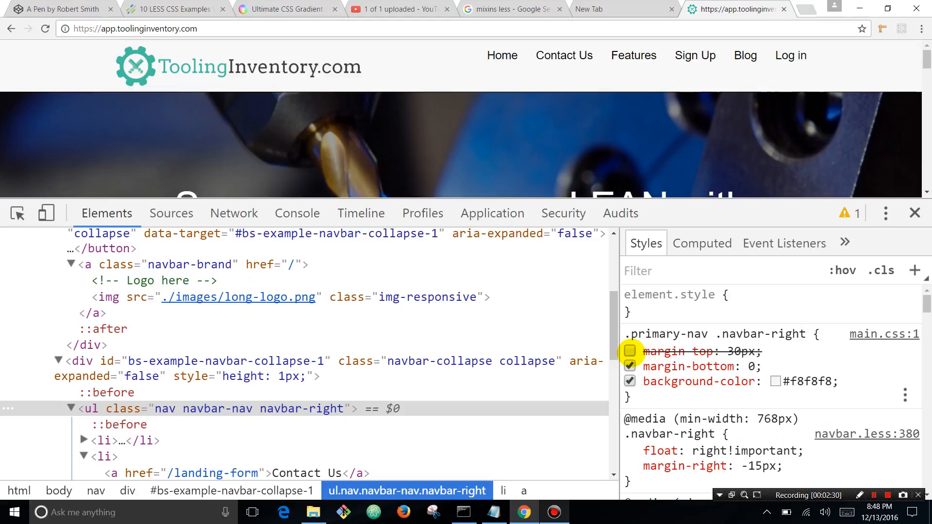
left_click(630, 351)
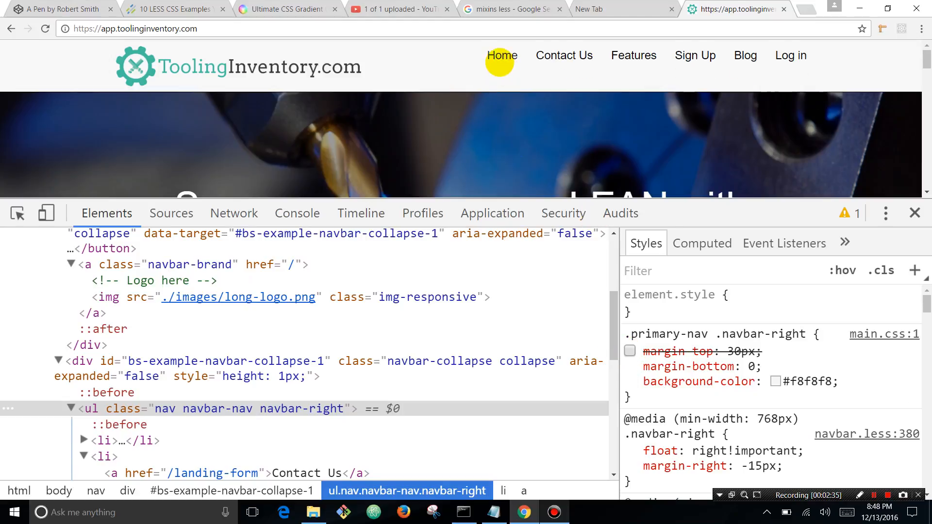
left_click(629, 367)
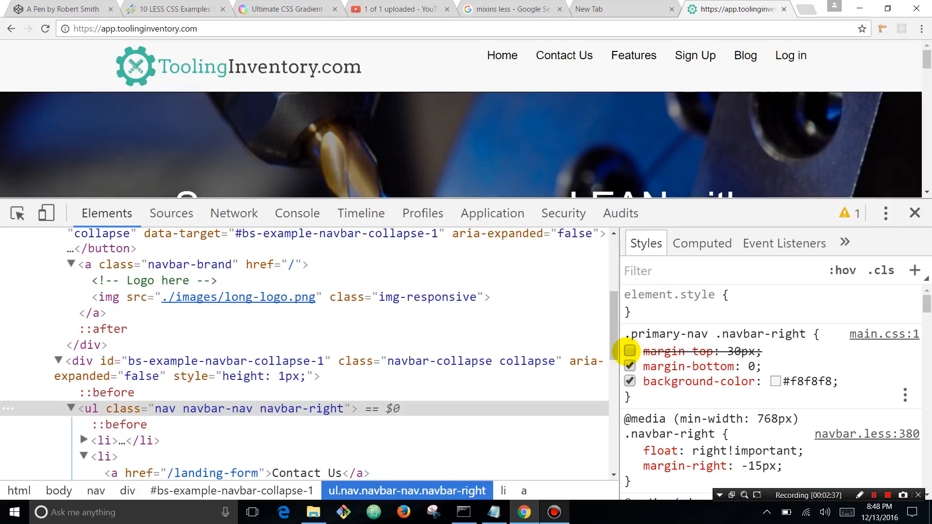
left_click(629, 351)
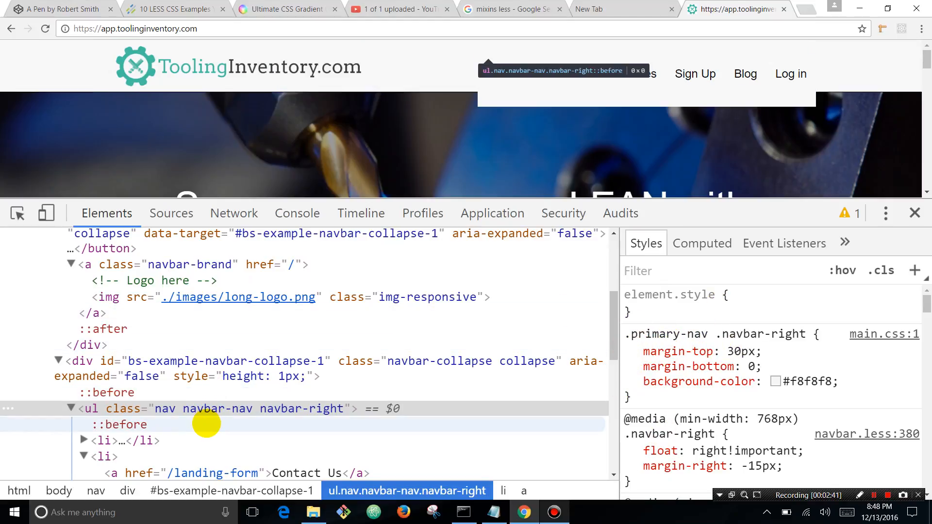
left_click(120, 424)
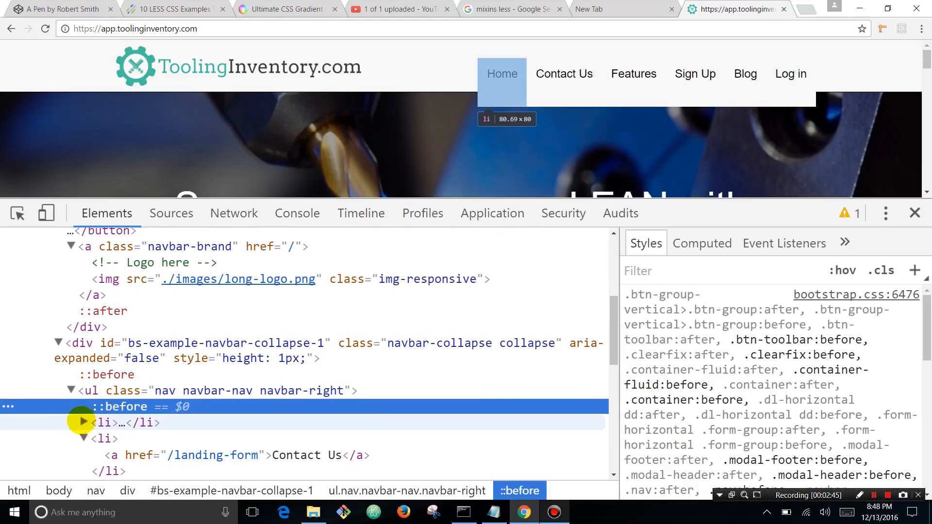
Select the Home anchor and disable margin-bottom: 30px in .primary-nav .navbar-right li a.
left_click(83, 423)
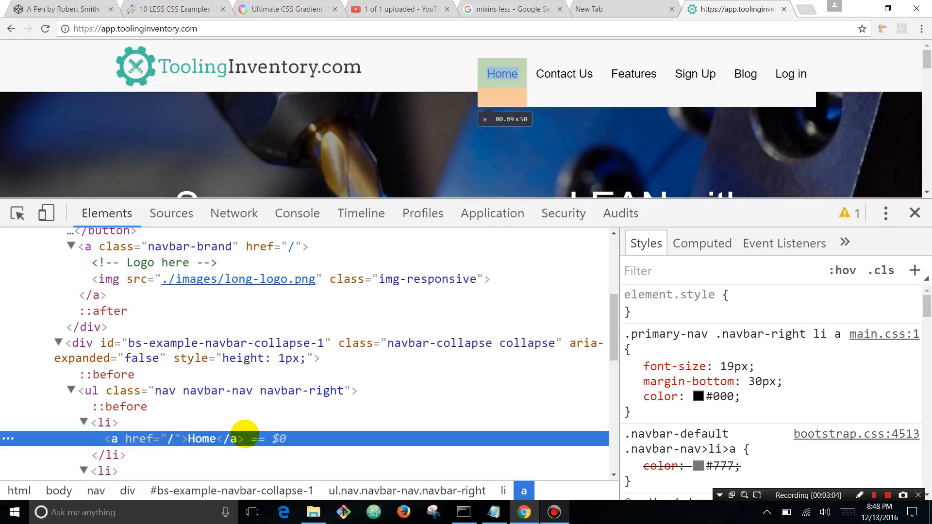
mouse_move(518, 441)
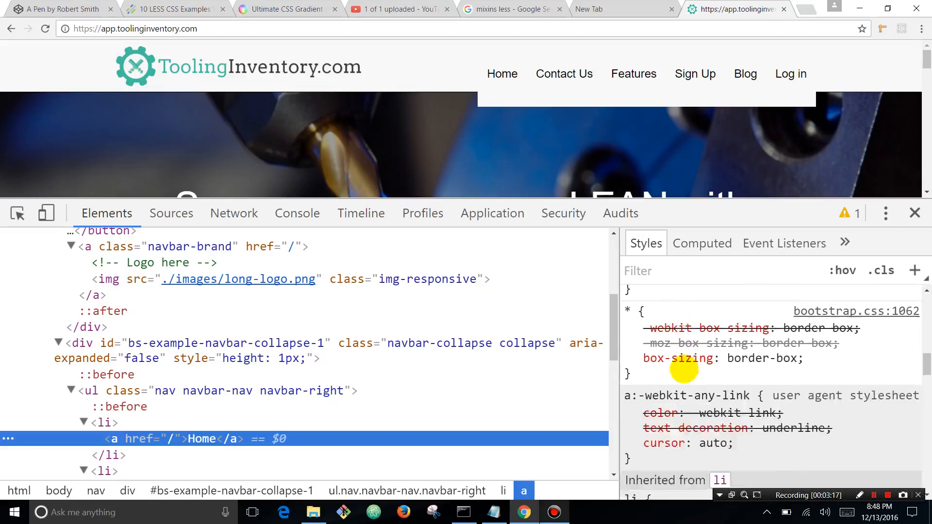
scroll("down", 3)
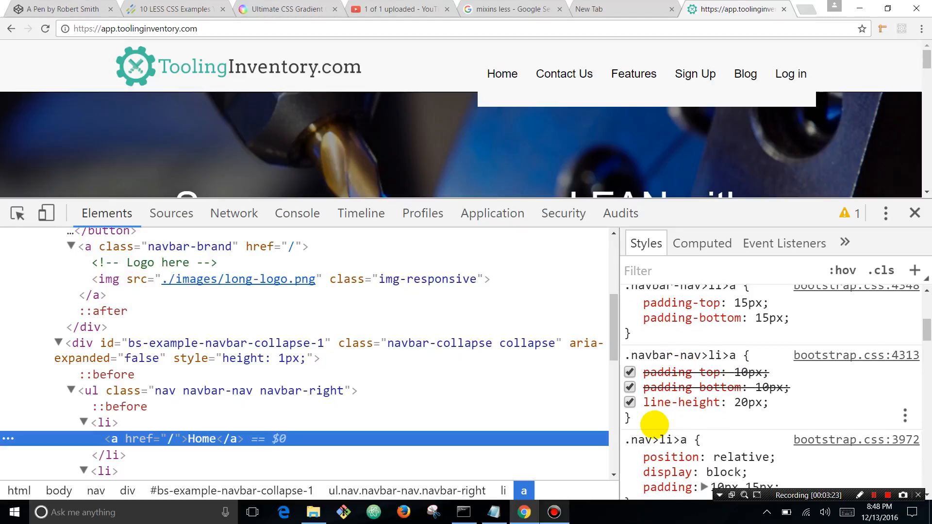
scroll("up", 3)
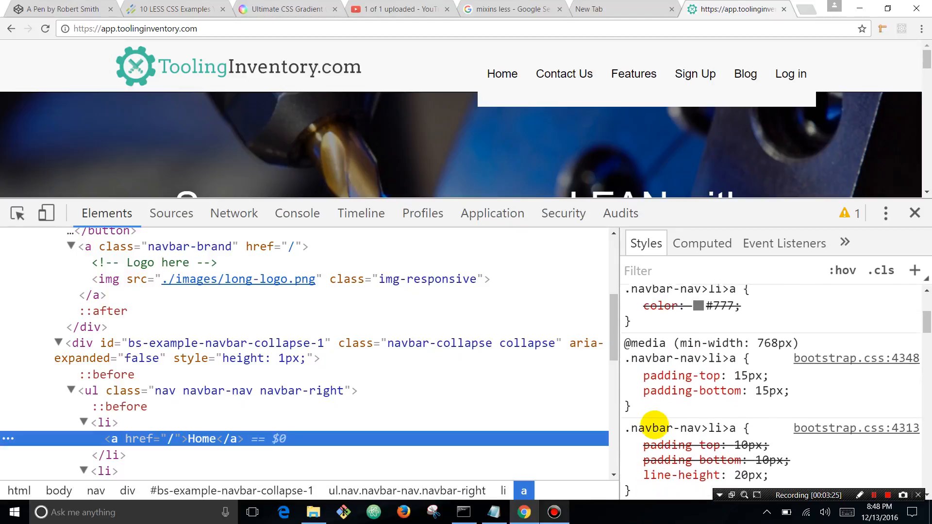
scroll("up", 3)
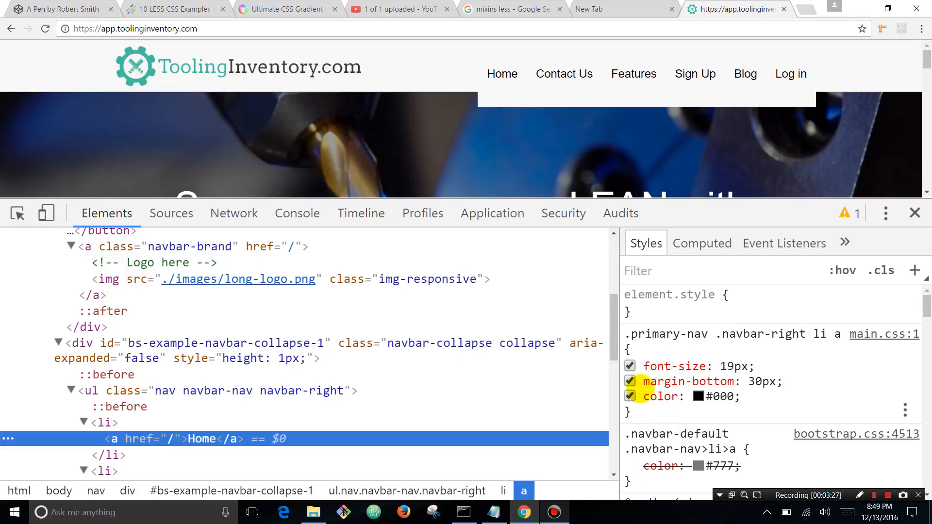
left_click(630, 382)
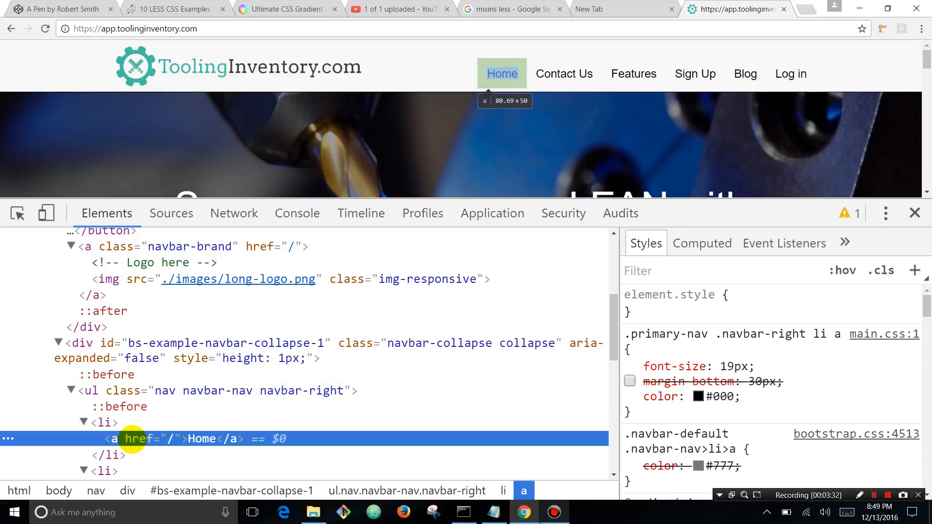
mouse_move(557, 93)
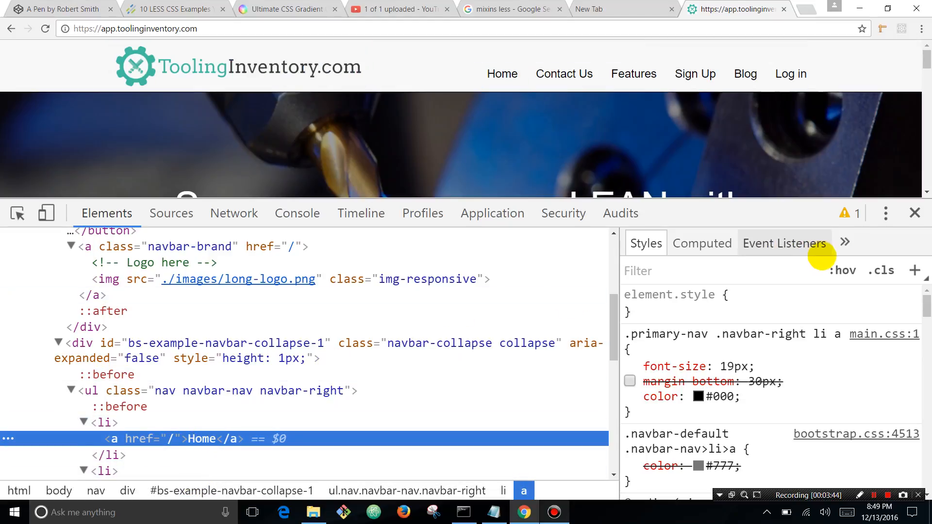
mouse_move(843, 270)
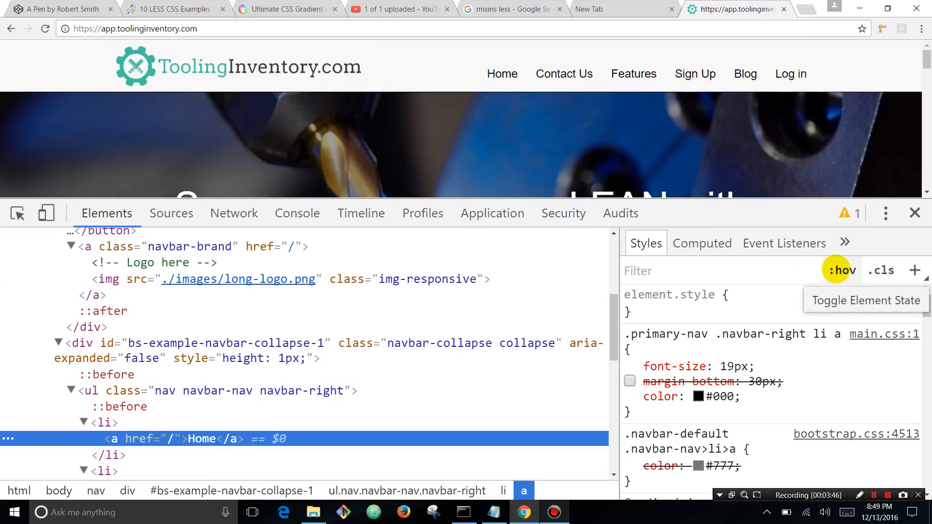
Force the Home link's :hover state and edit the .navbar-nav>li>a:hover color from #333 to #337ab7.
left_click(843, 271)
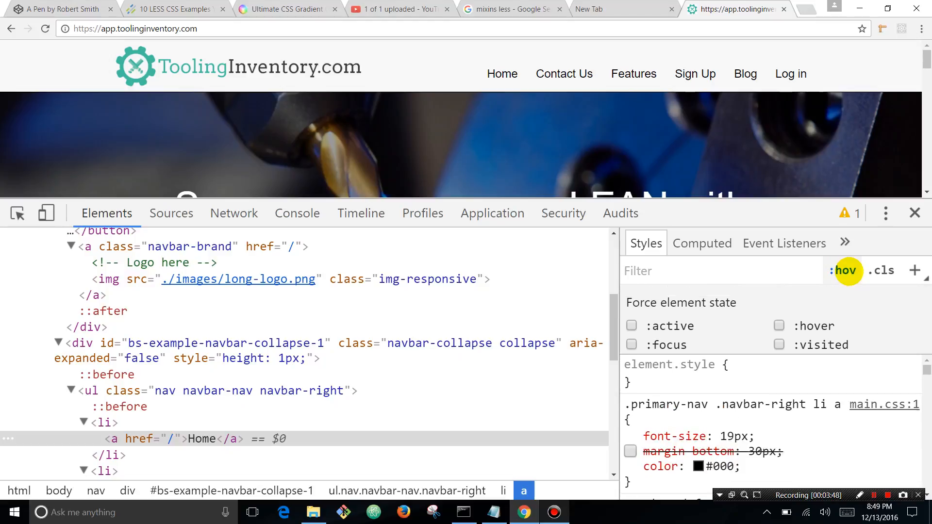
mouse_move(733, 338)
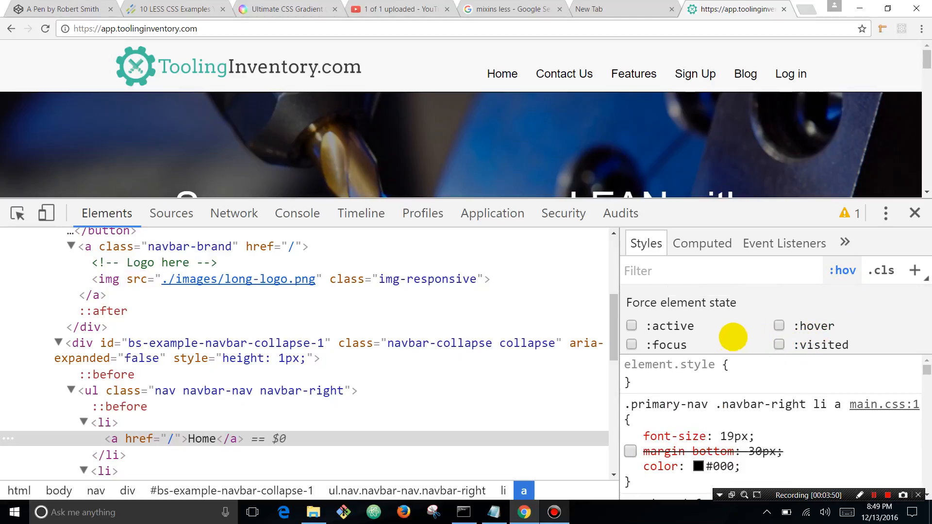
mouse_move(779, 326)
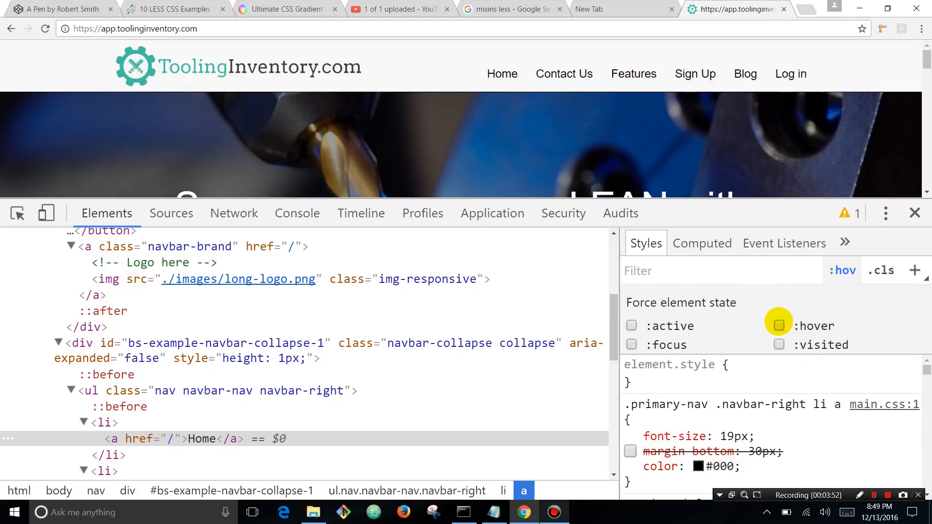
left_click(779, 326)
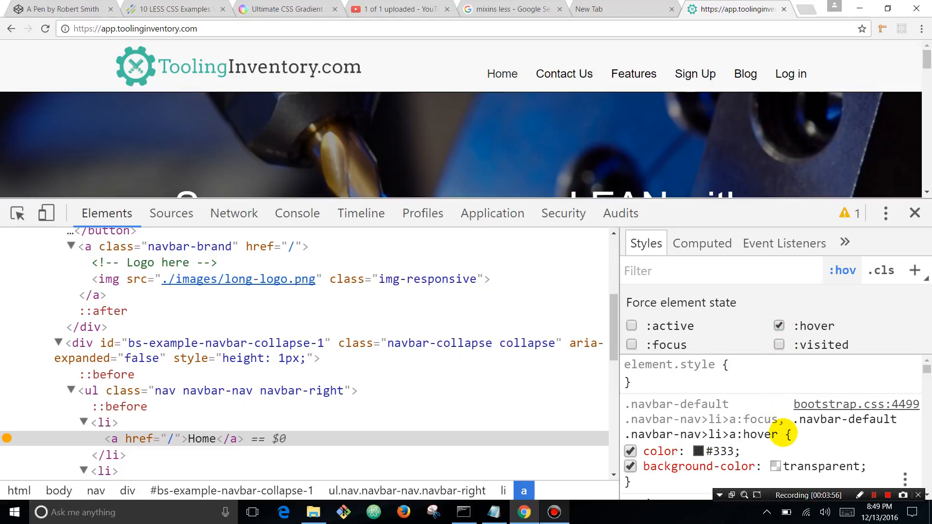
scroll("down", 3)
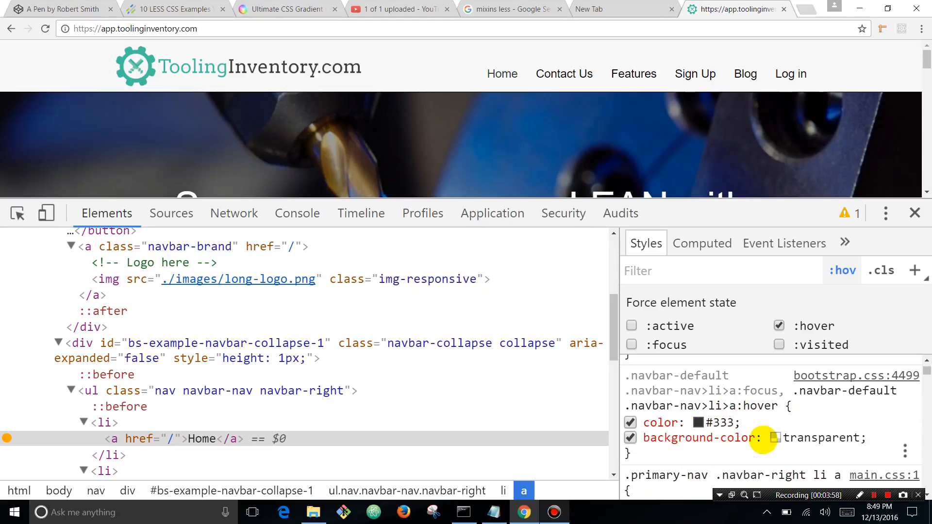
mouse_move(502, 74)
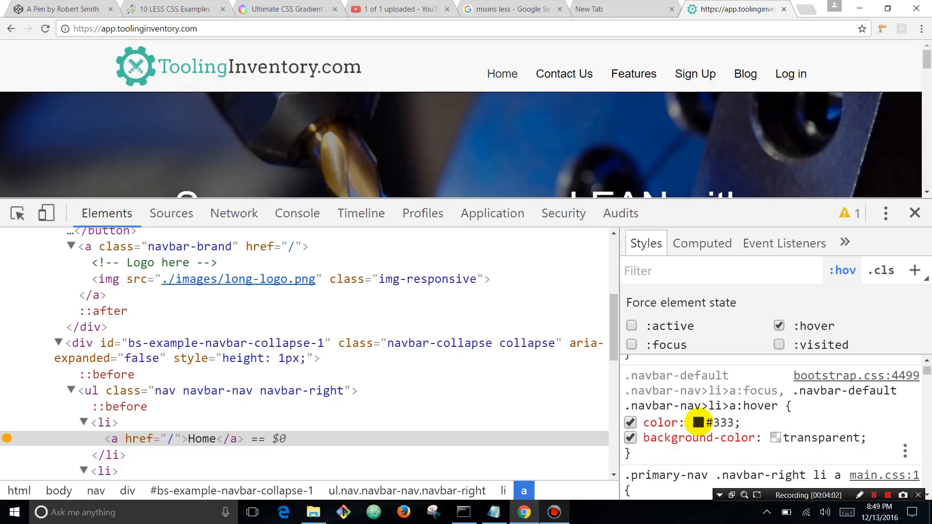
left_click(694, 422)
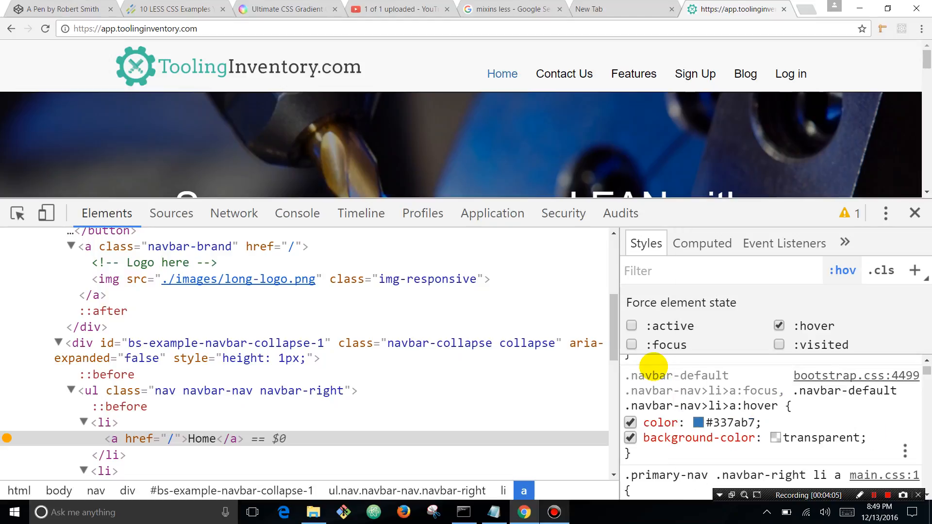
mouse_move(695, 74)
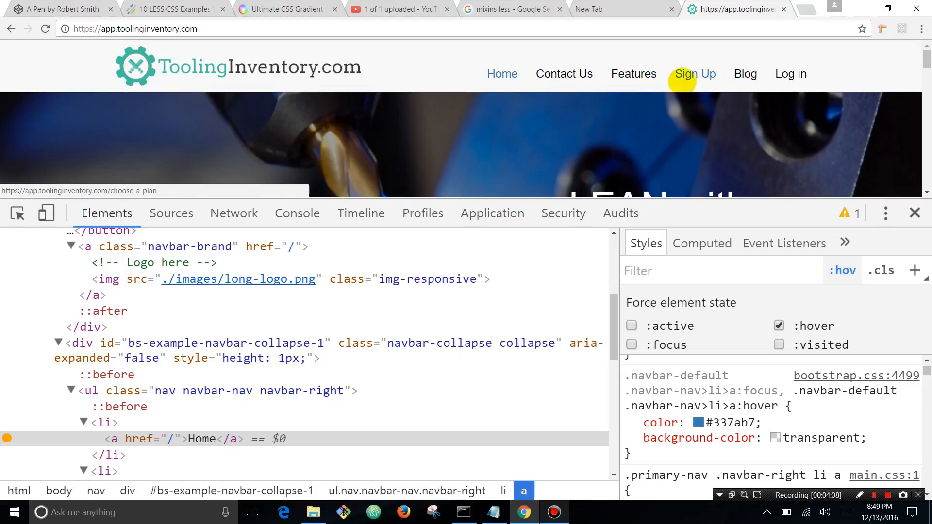
mouse_move(745, 74)
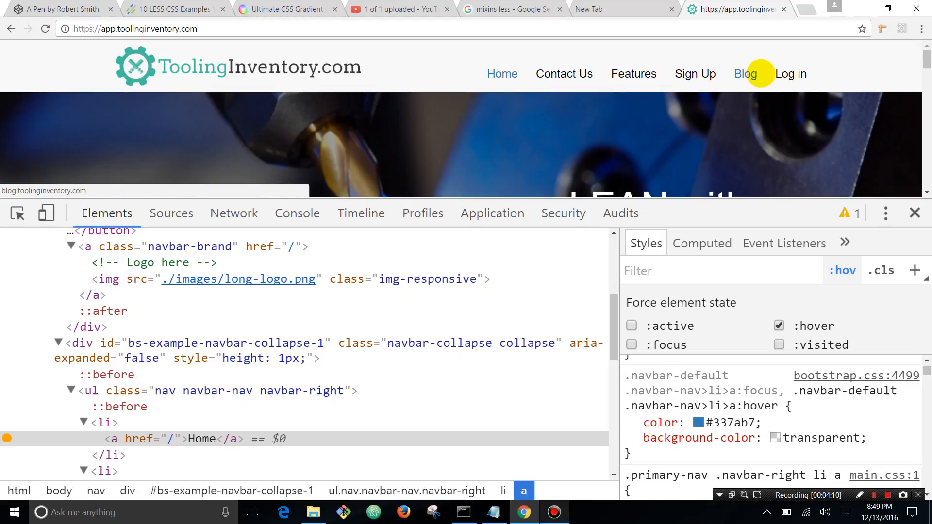
mouse_move(151, 104)
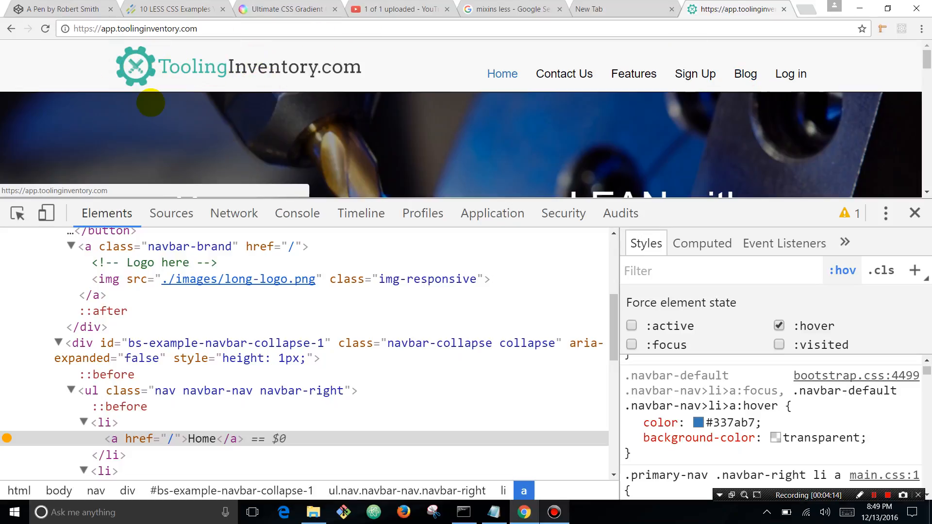
mouse_move(564, 73)
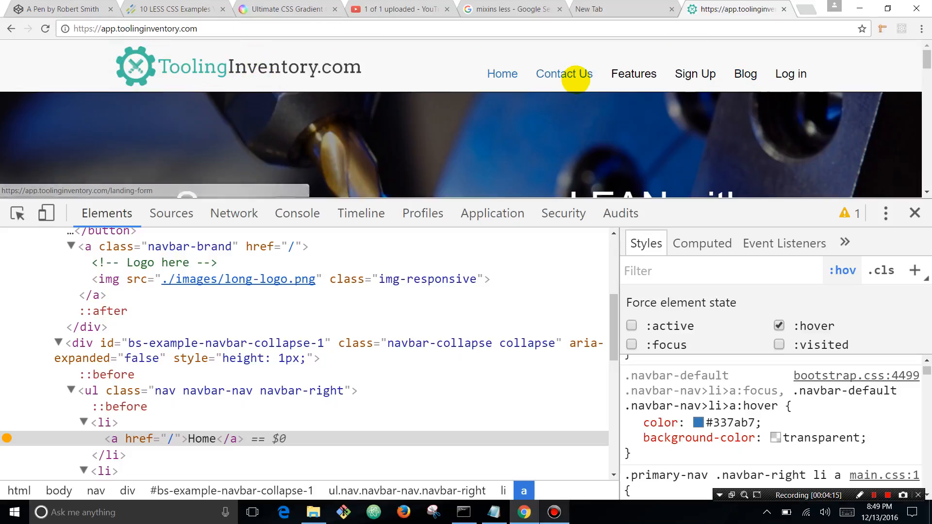
mouse_move(194, 47)
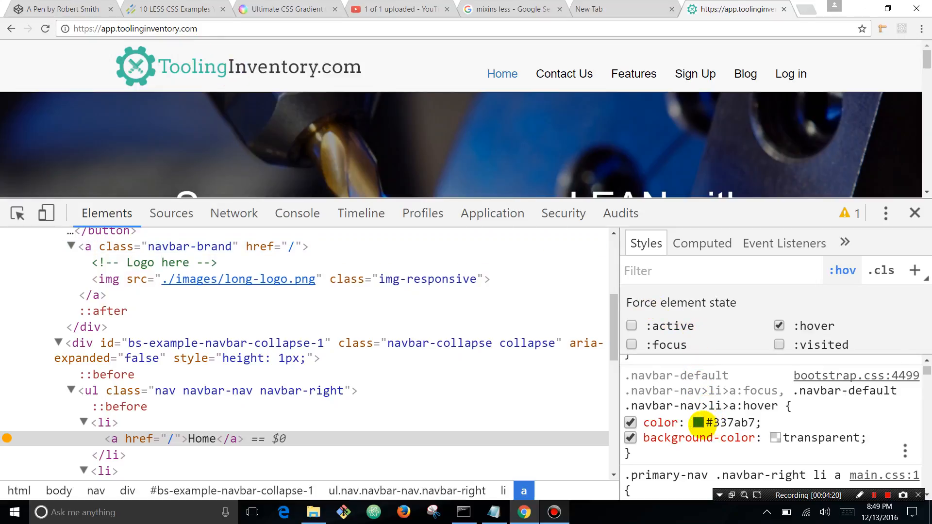
mouse_move(698, 422)
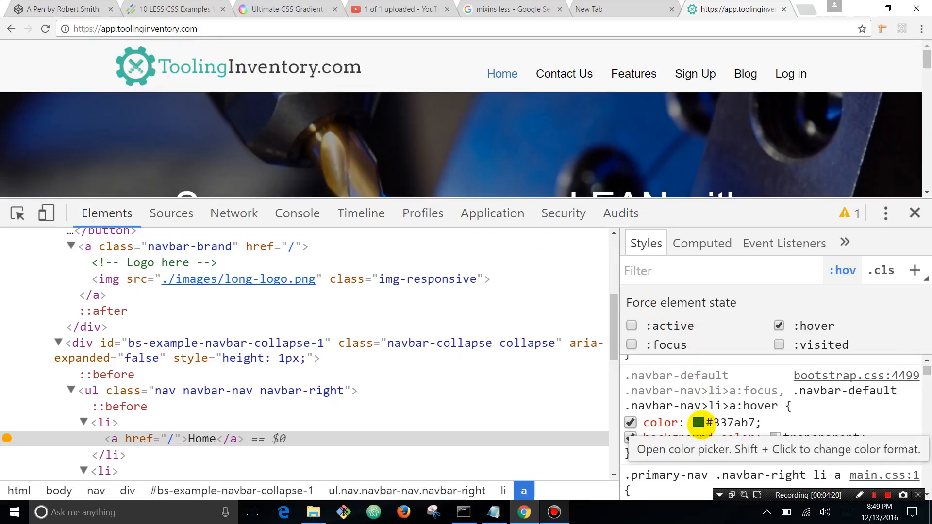
Set the forced hover color of the Home link to logo green #43bea1.
left_click(698, 423)
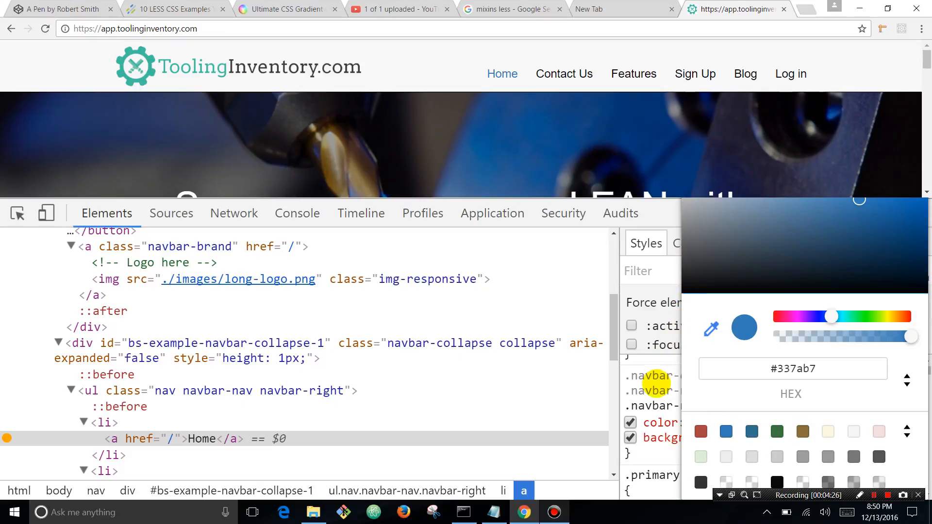
left_click(779, 327)
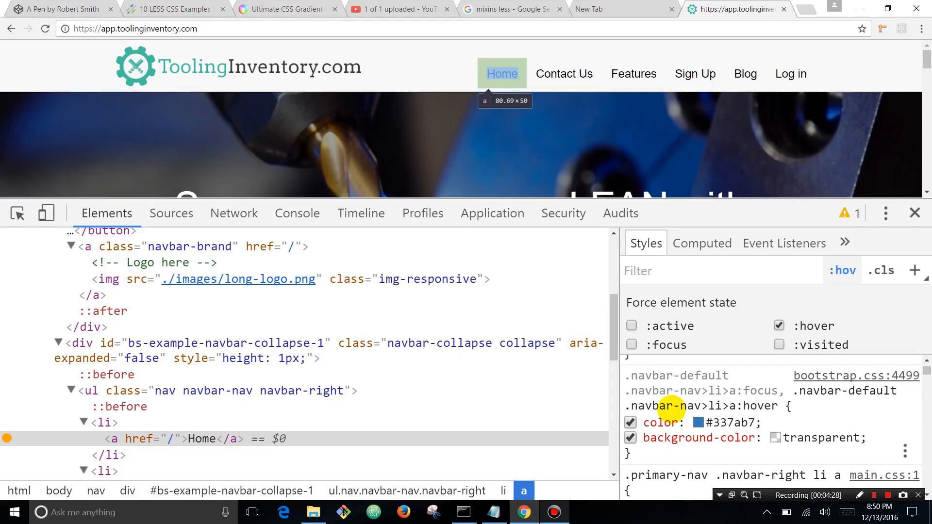
left_click(718, 423)
type("#43bea1")
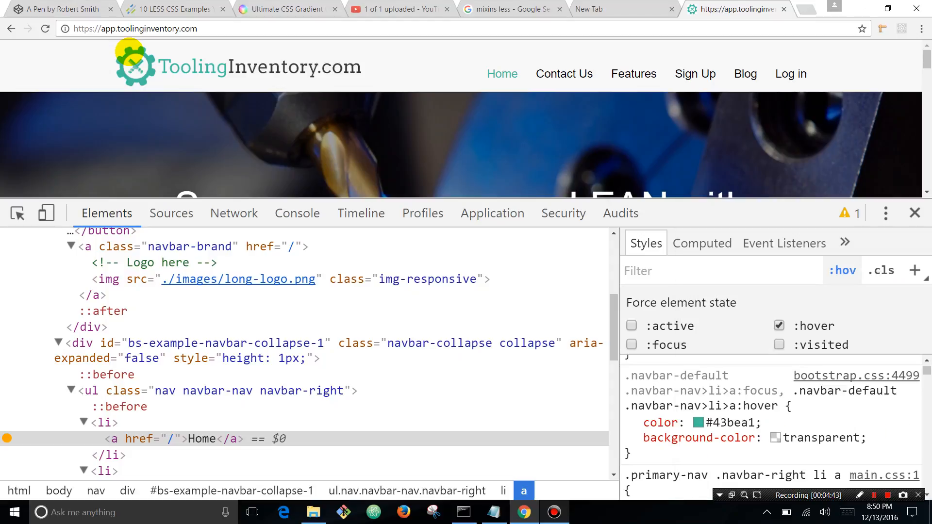
mouse_move(768, 86)
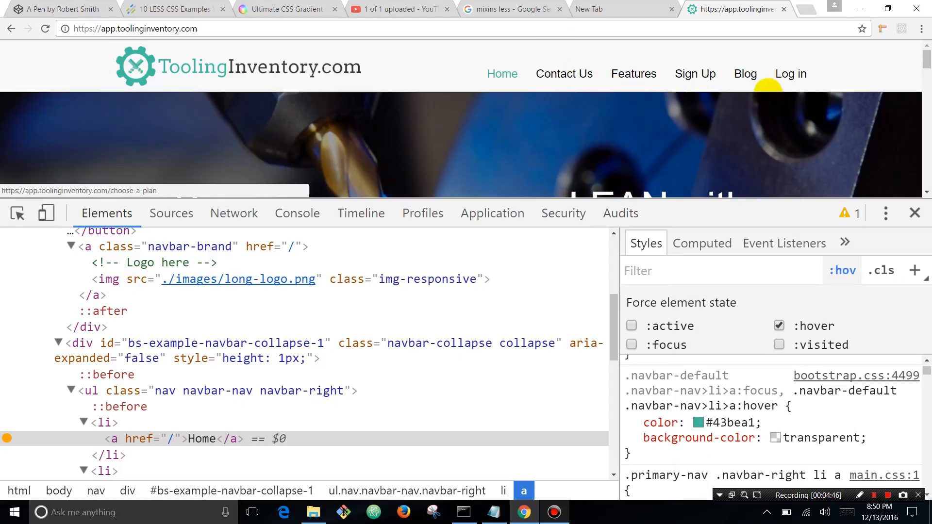
mouse_move(564, 74)
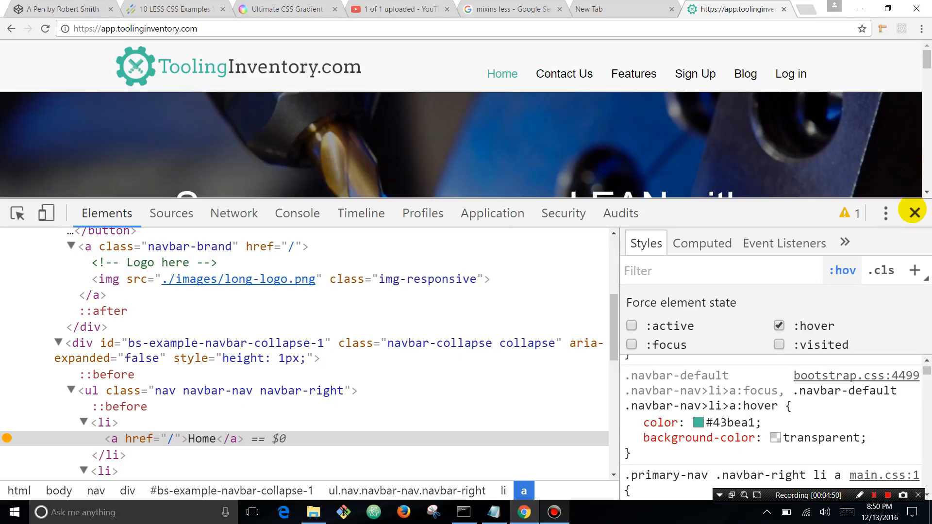
Close DevTools and inspect the mac.jpg screenshot image to show its img-center and thumbnail rules.
left_click(914, 211)
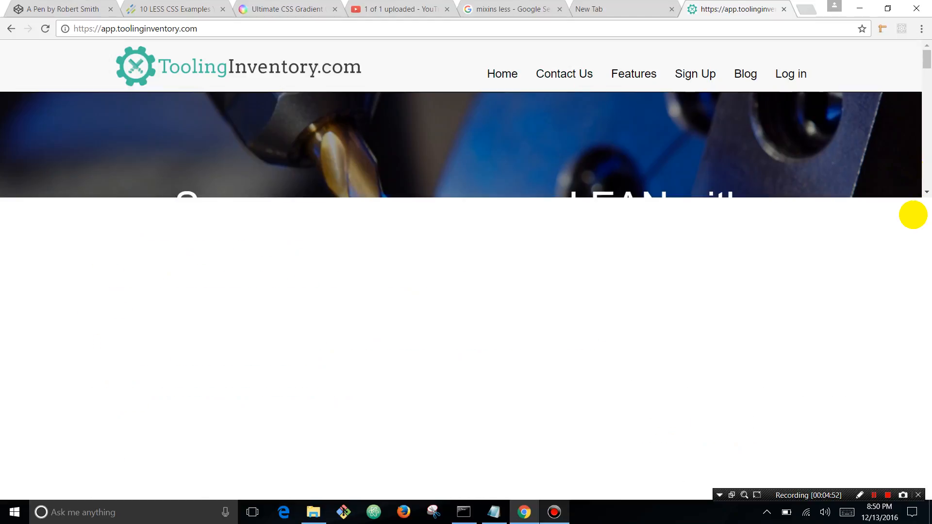
scroll("down", 3)
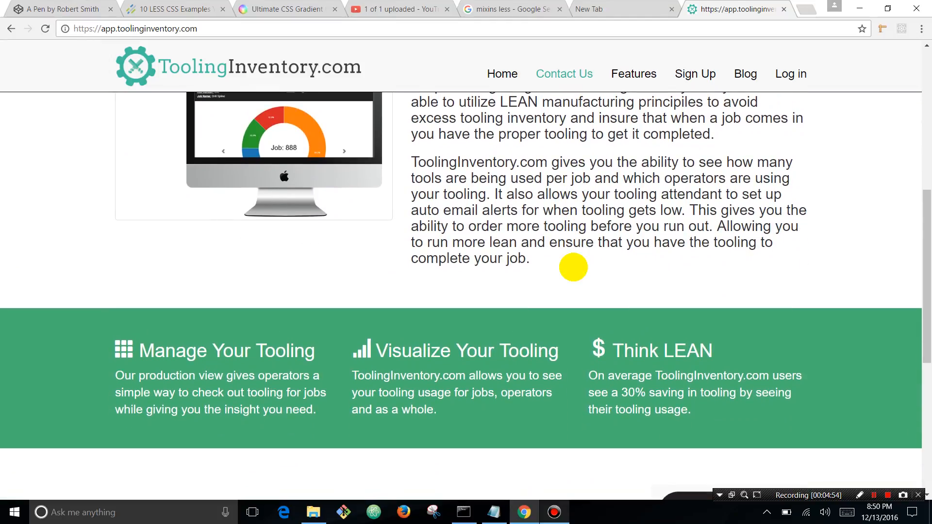
scroll("up", 3)
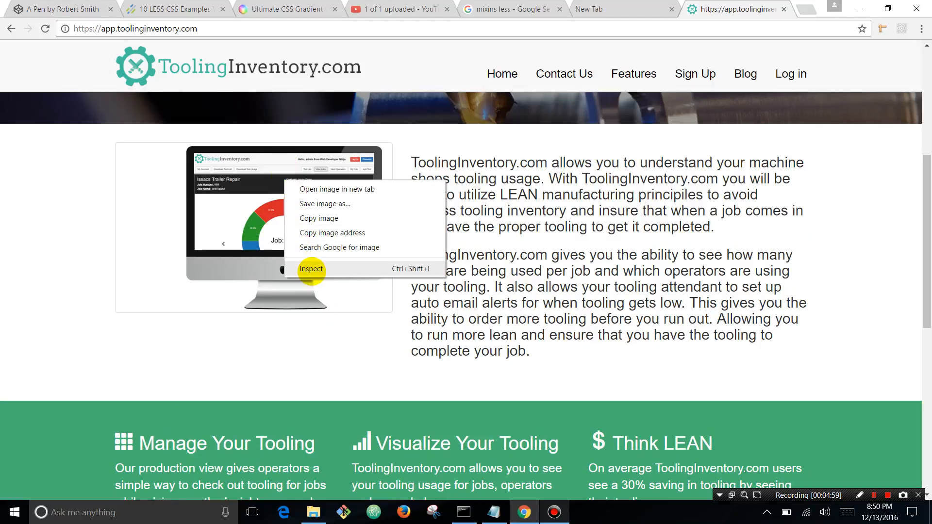
left_click(312, 269)
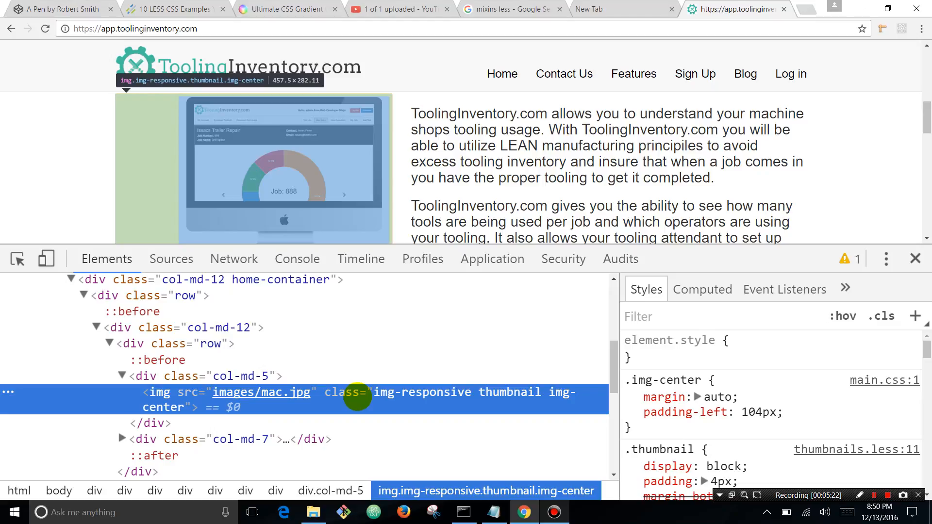
mouse_move(112, 165)
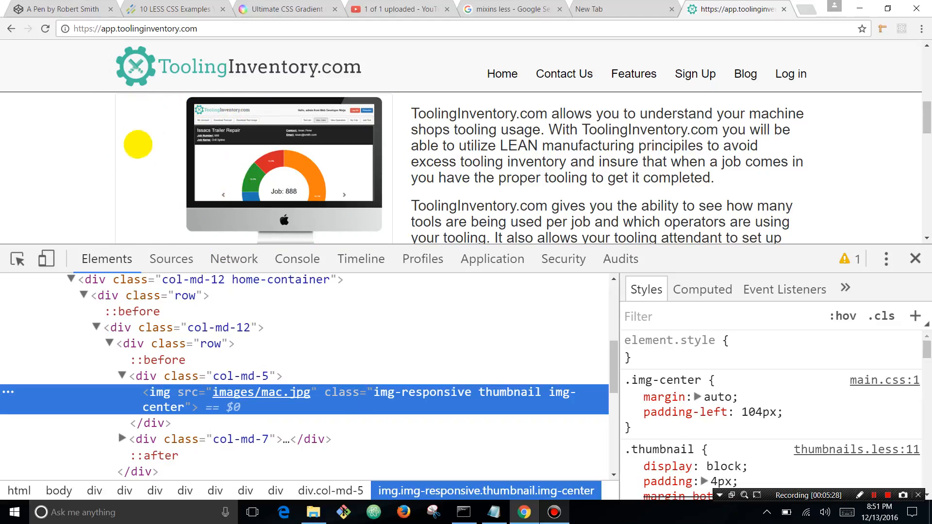
mouse_move(138, 310)
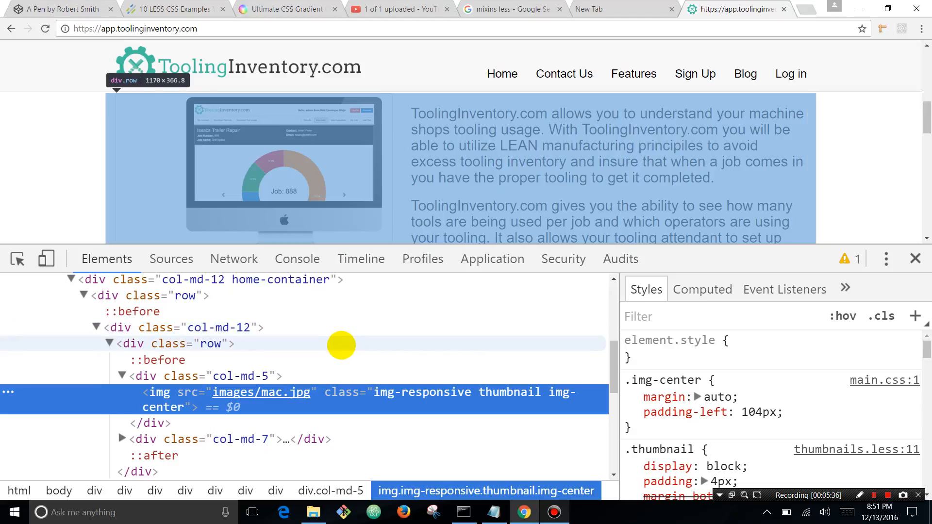
Uncheck padding-left: 104px under .img-center, leaving only the auto margin active.
left_click(205, 376)
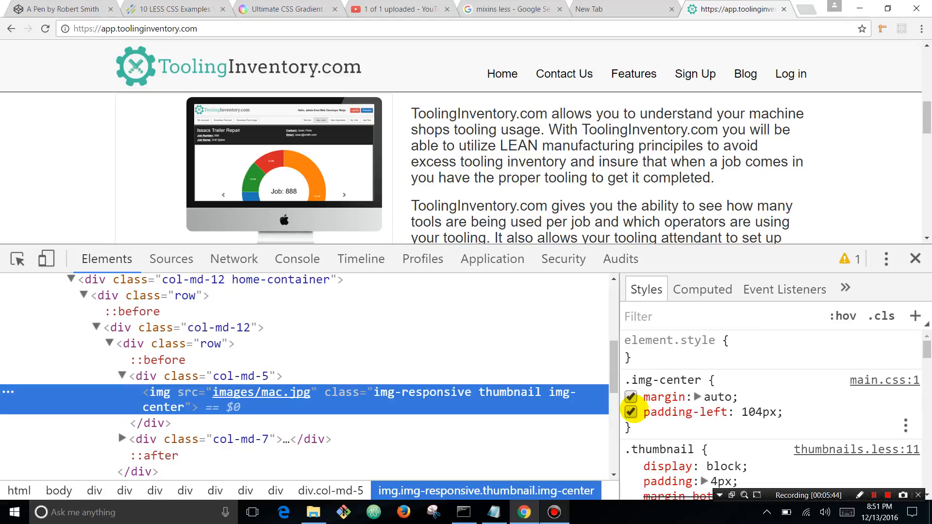
left_click(631, 412)
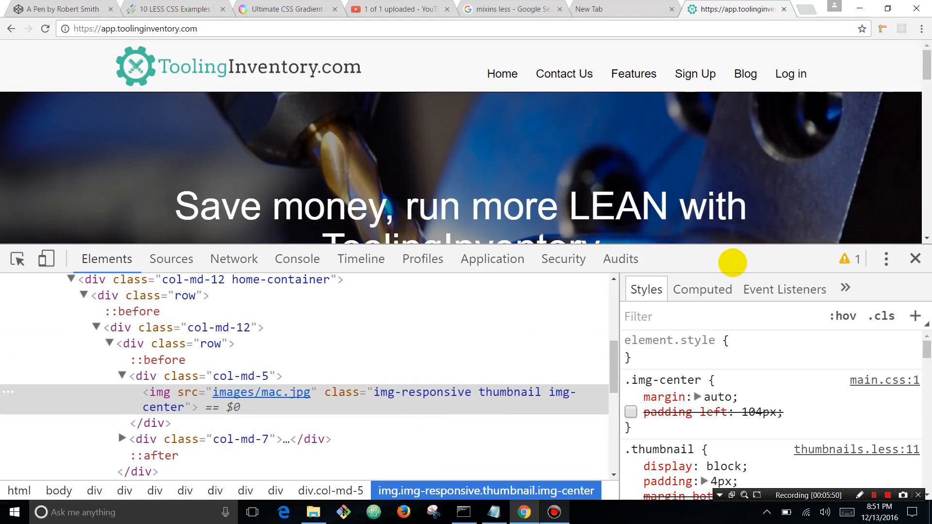
mouse_move(672, 205)
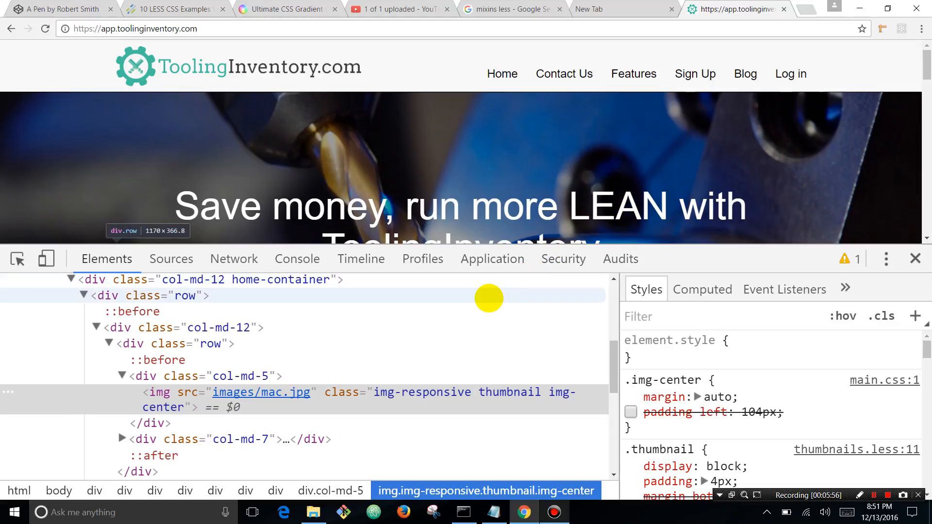
Switch DevTools to the Network panel, ready to record the page reload.
left_click(234, 258)
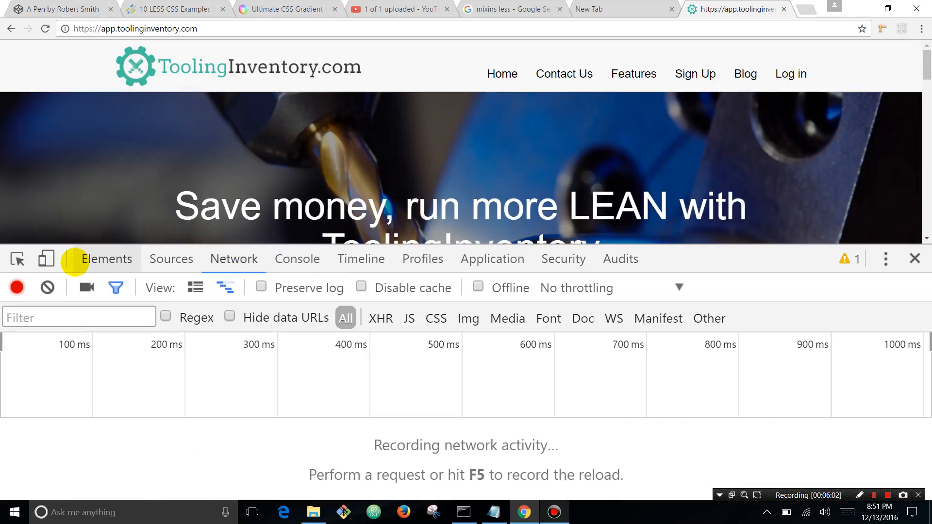
mouse_move(766, 270)
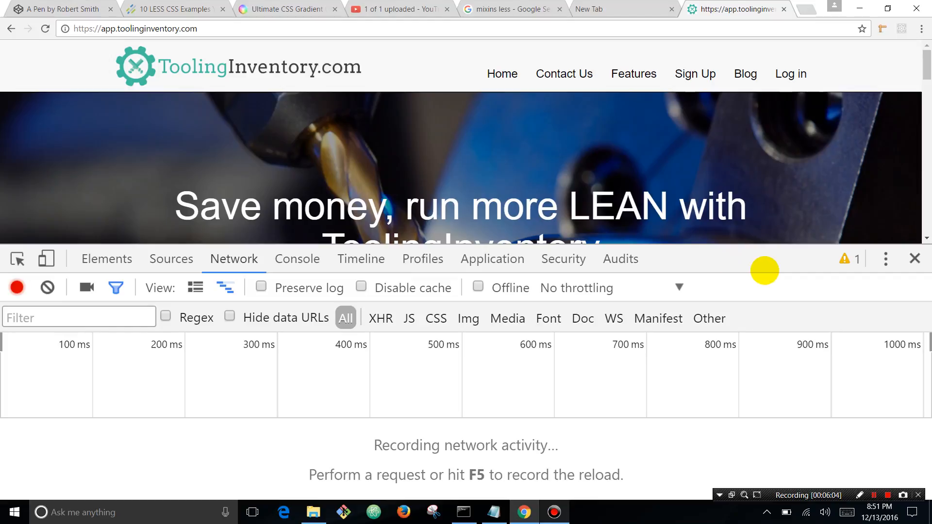
mouse_move(757, 226)
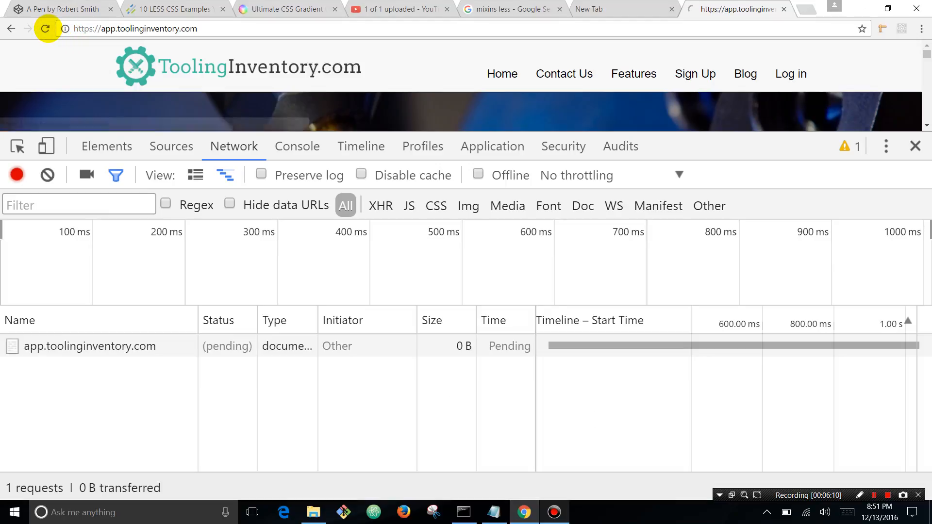
Reload the page and review the 19 logged requests, three canceled images, finishing at 5.84 s.
left_click(46, 29)
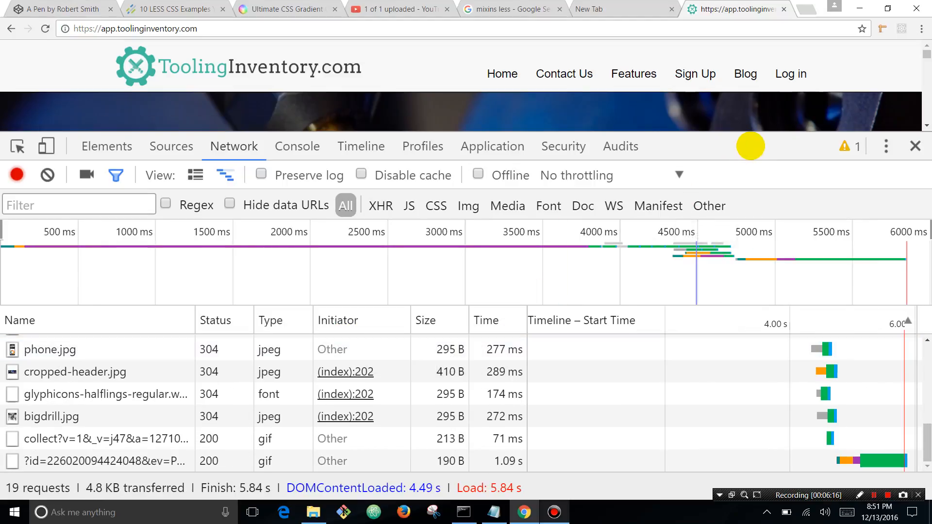
mouse_move(784, 136)
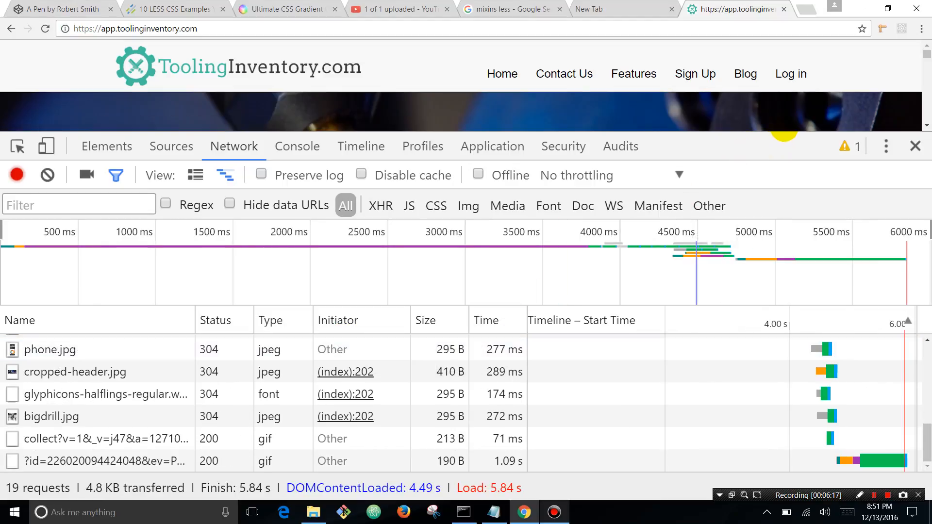
mouse_move(193, 309)
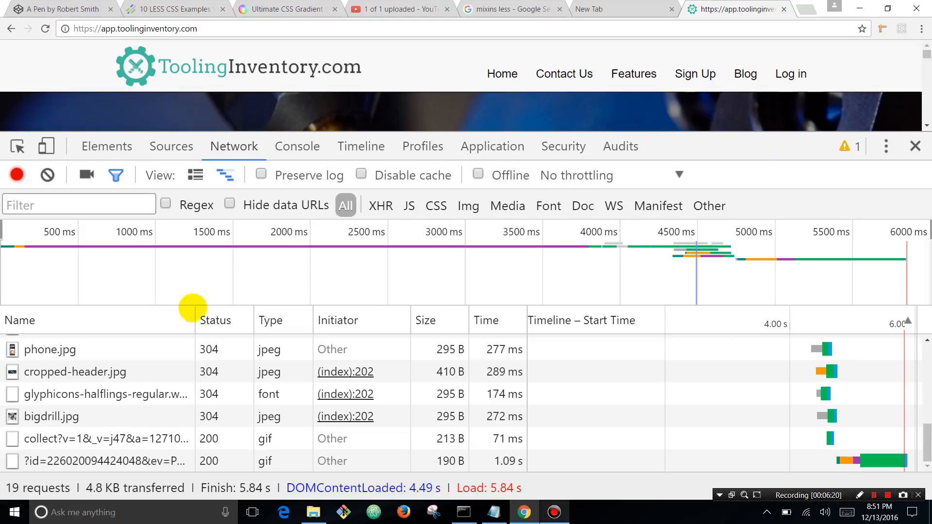
mouse_move(49, 349)
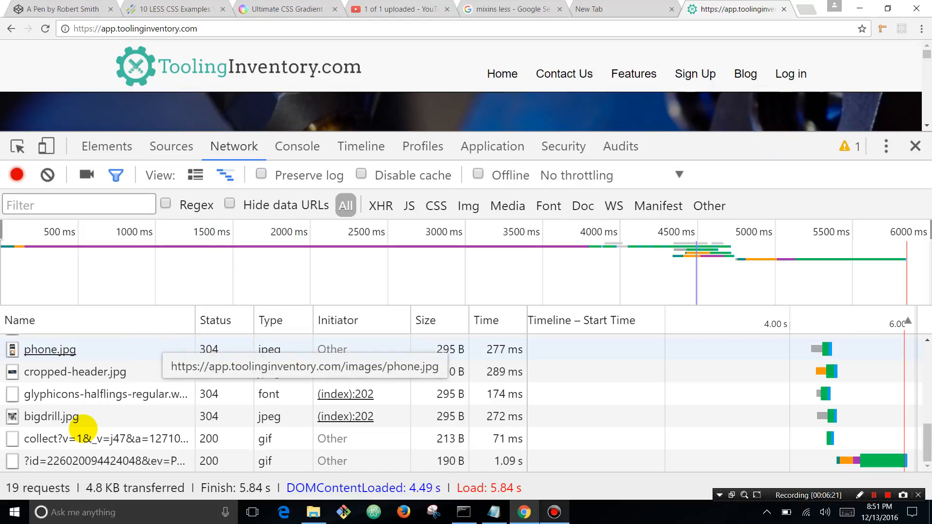
scroll("up", 3)
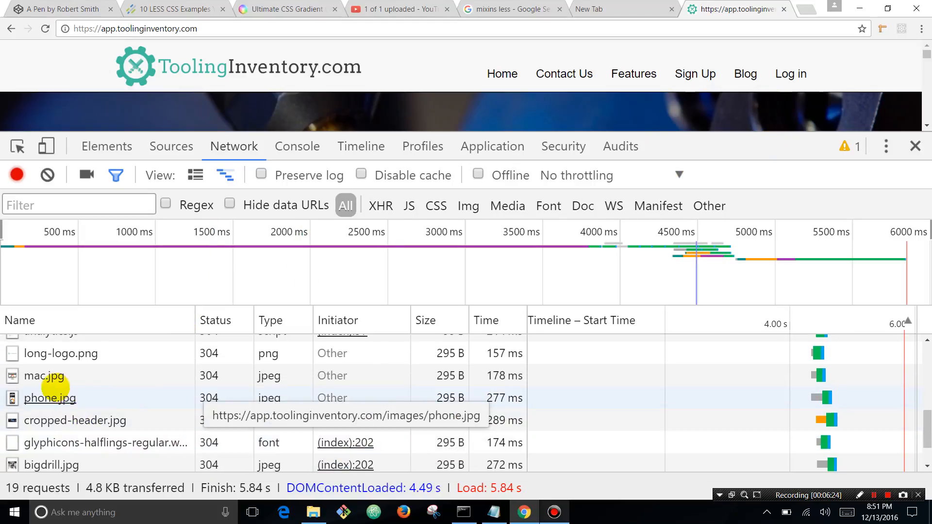
scroll("up", 3)
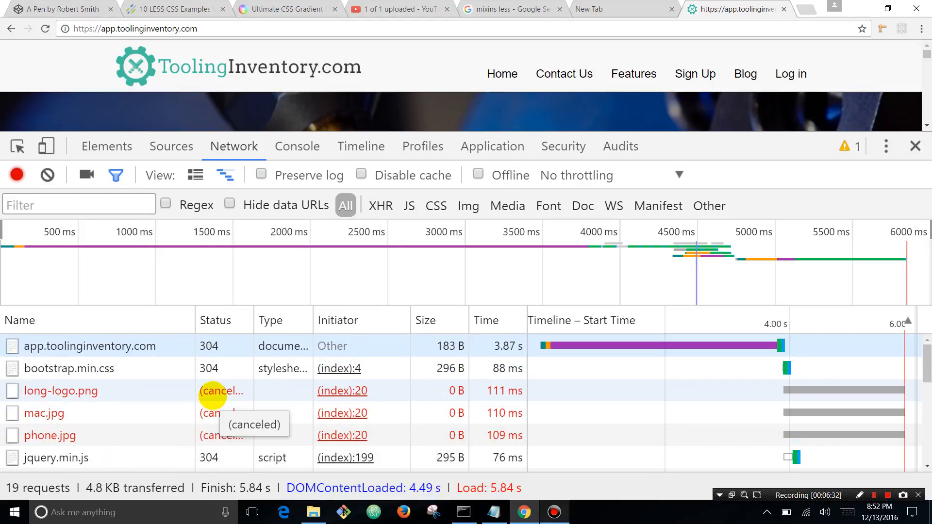
scroll("down", 3)
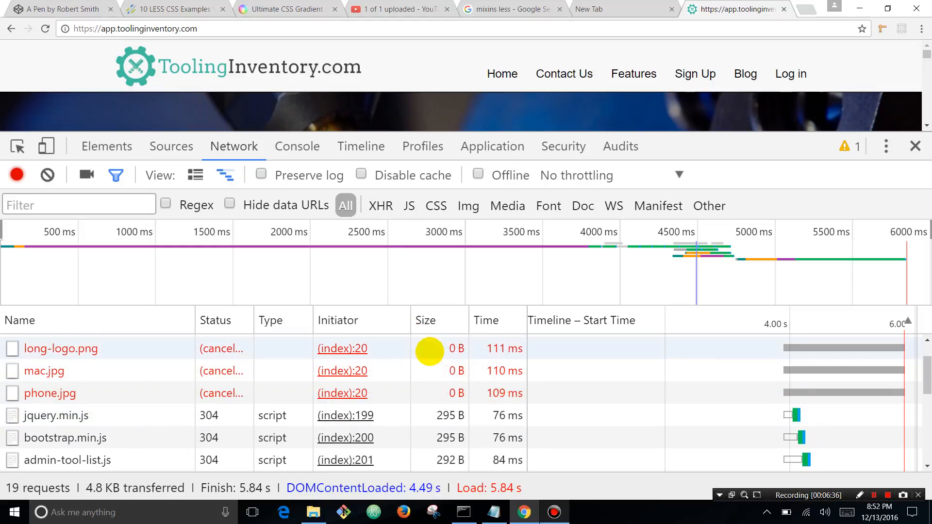
scroll("down", 3)
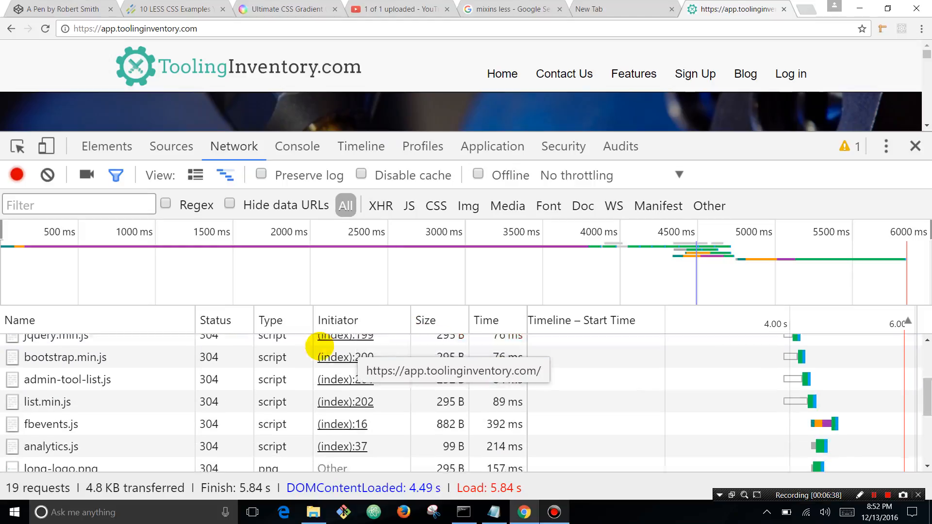
scroll("down", 3)
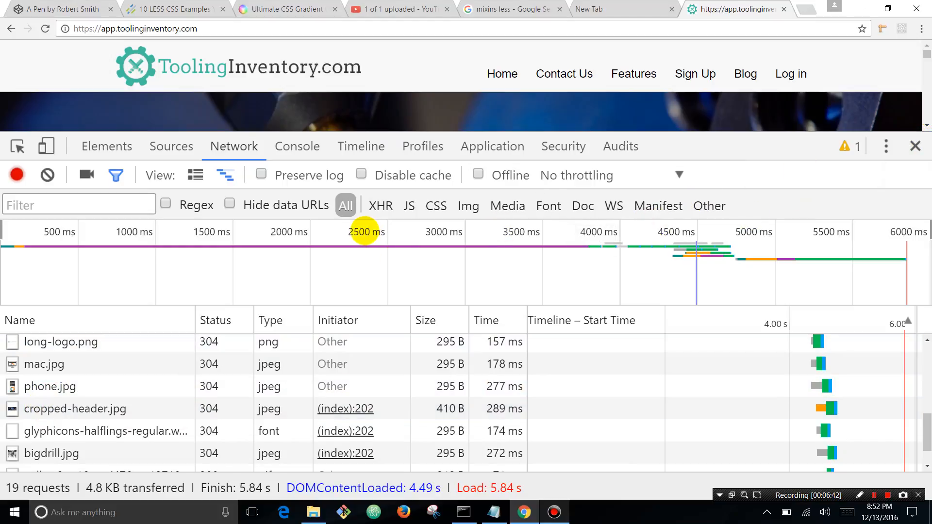
mouse_move(710, 252)
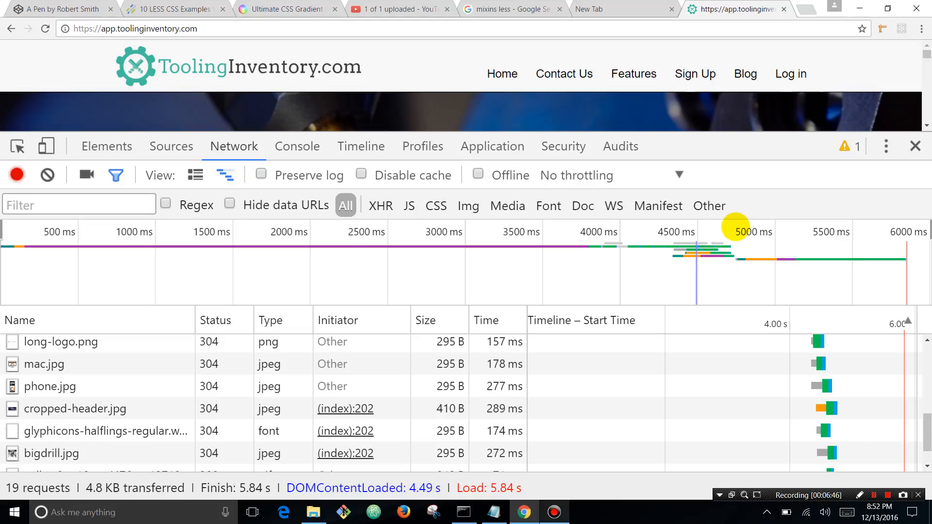
mouse_move(644, 234)
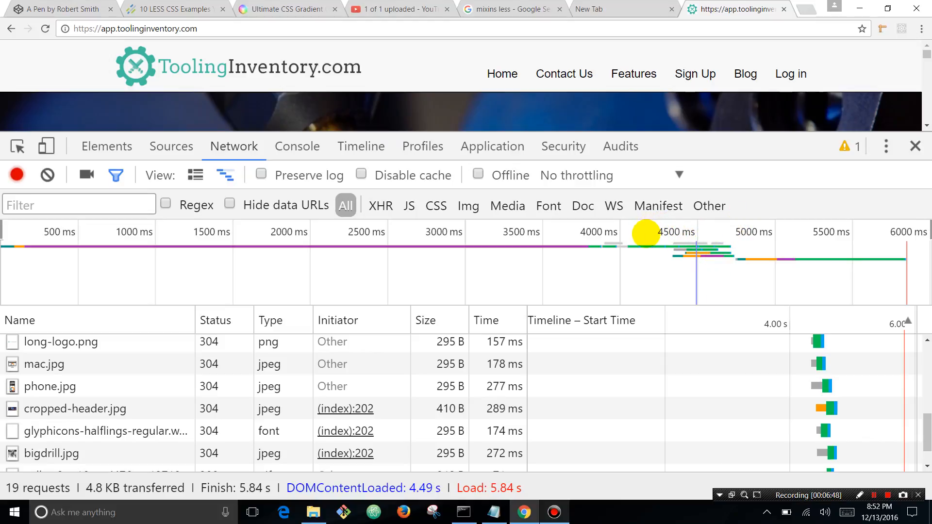